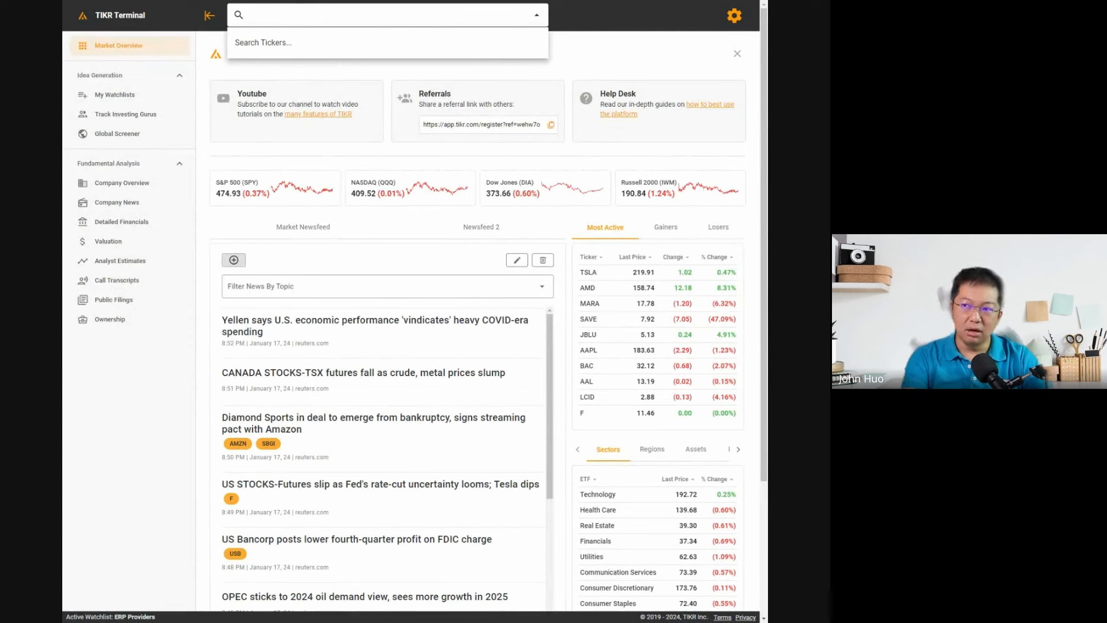
# Search 'mye' and select My E.G. Services Berhad (MYEG) listed on KLSE
pyautogui.write('myeg')
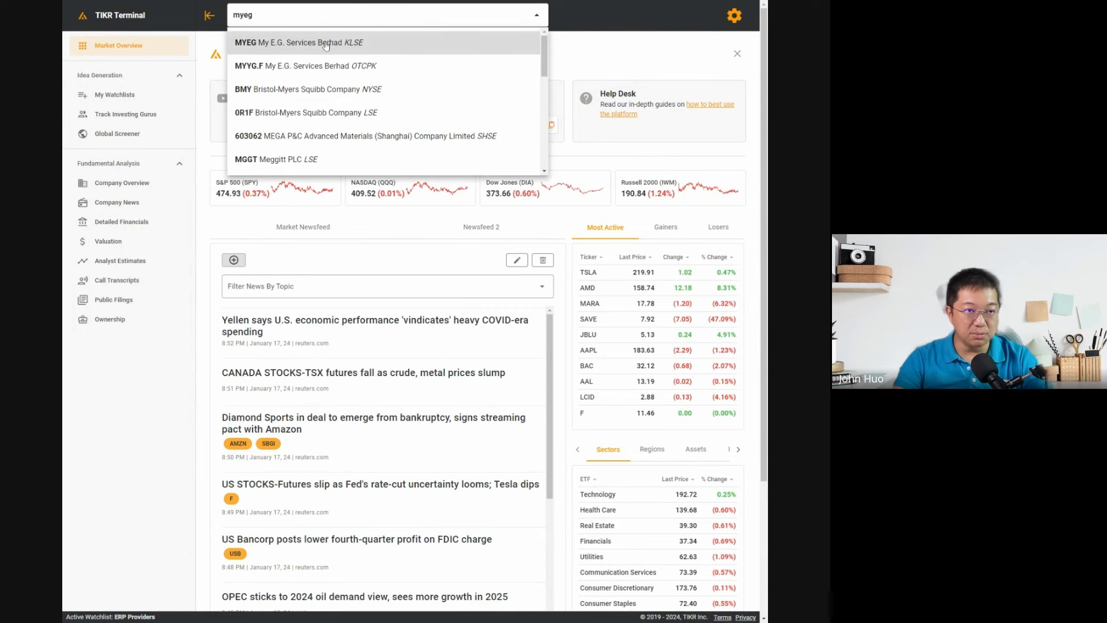
pyautogui.click(325, 43)
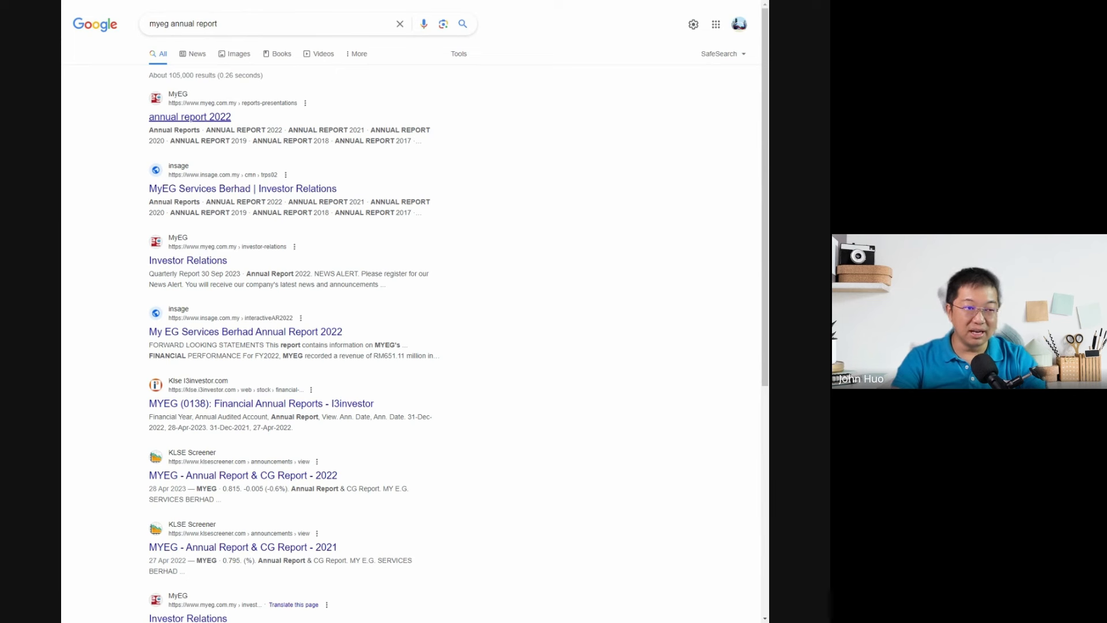
pyautogui.moveTo(279, 102)
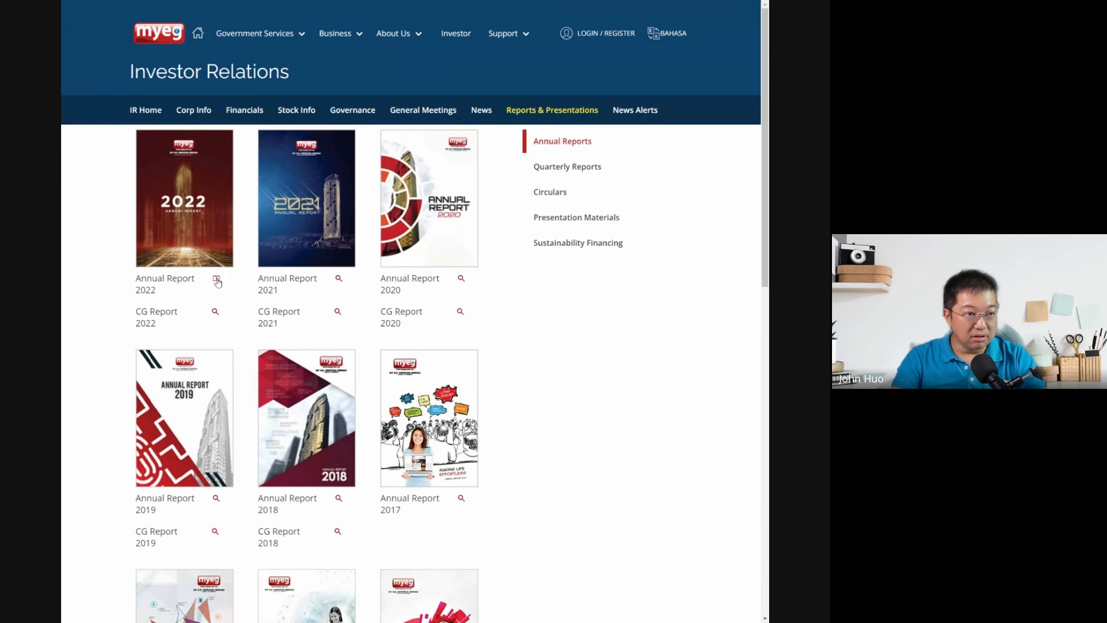
# Open MyEG's 2022 Annual Report from the investor relations reports page
pyautogui.click(217, 282)
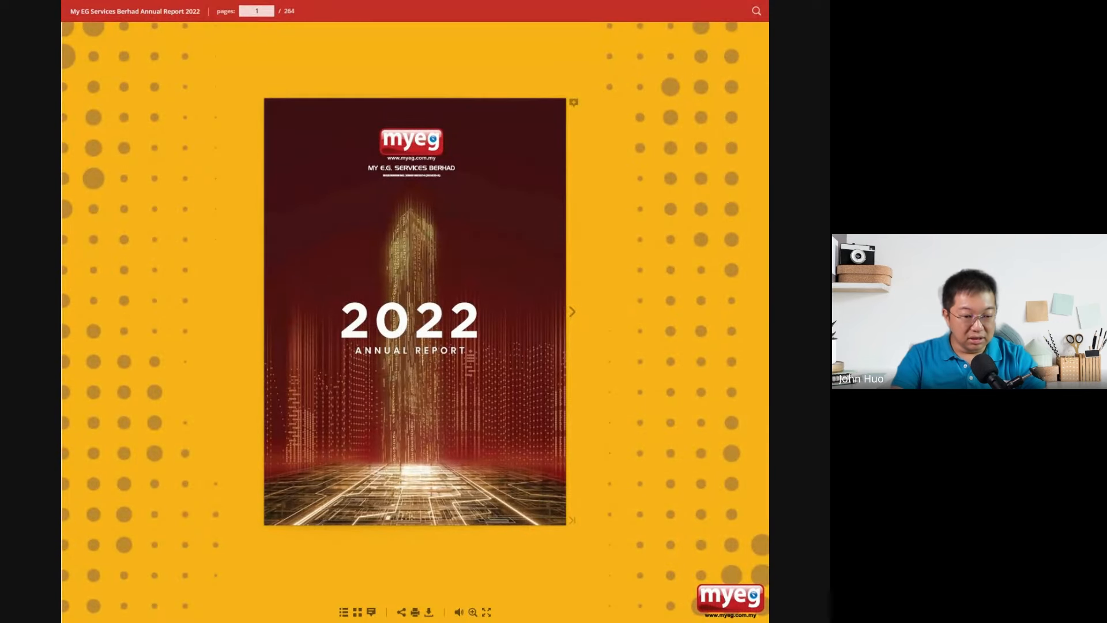
# Load the full 264-page 2022 annual report as a PDF in the browser viewer
pyautogui.click(429, 611)
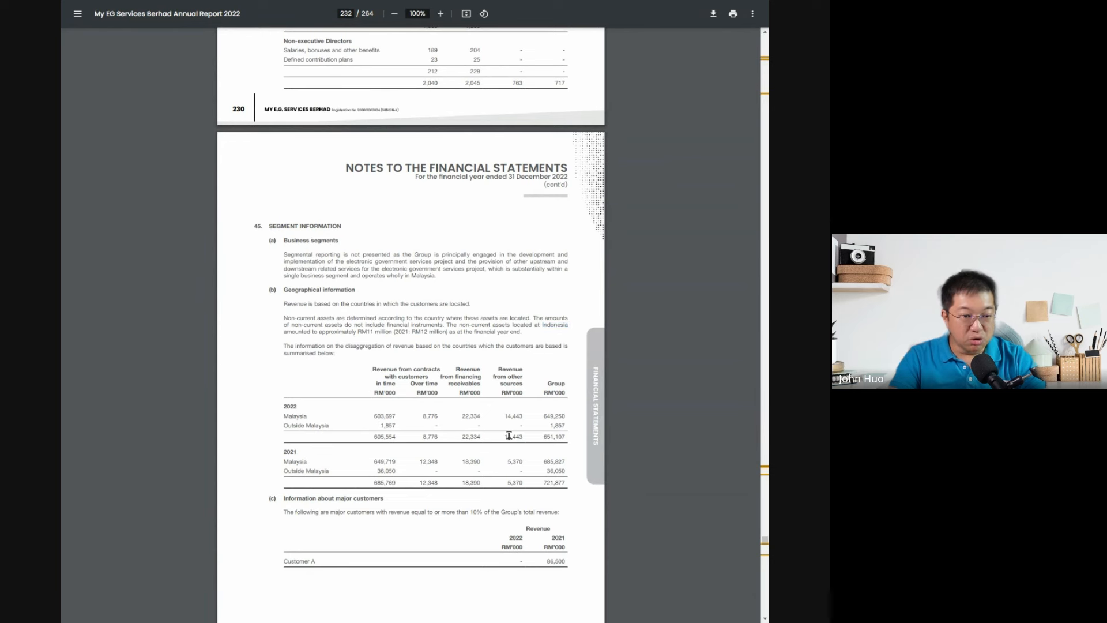
pyautogui.moveTo(243, 416)
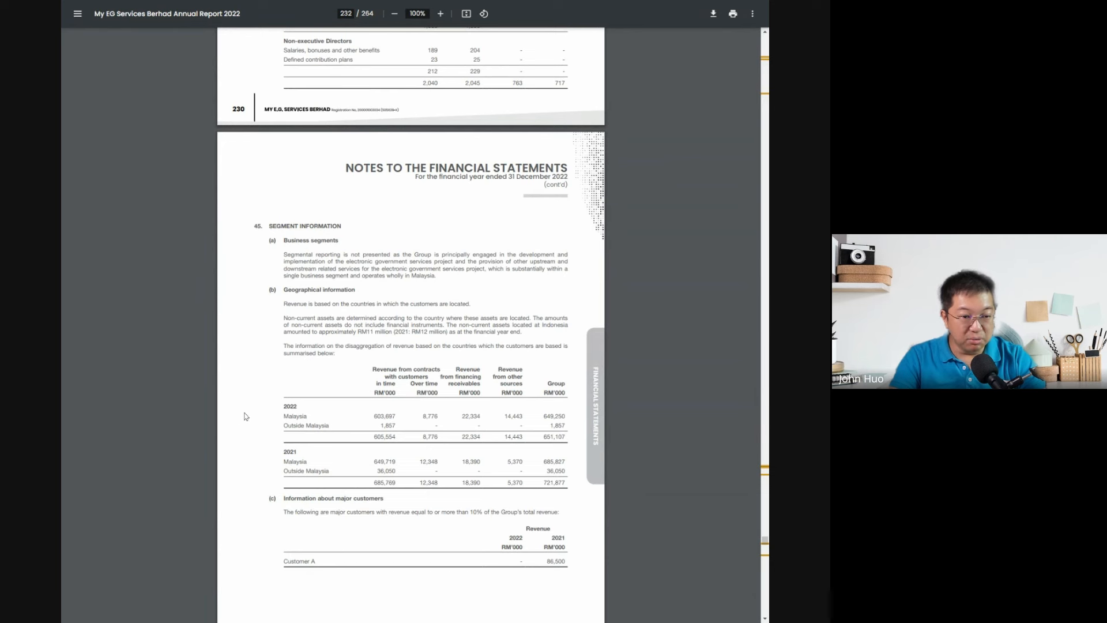
pyautogui.moveTo(377, 438)
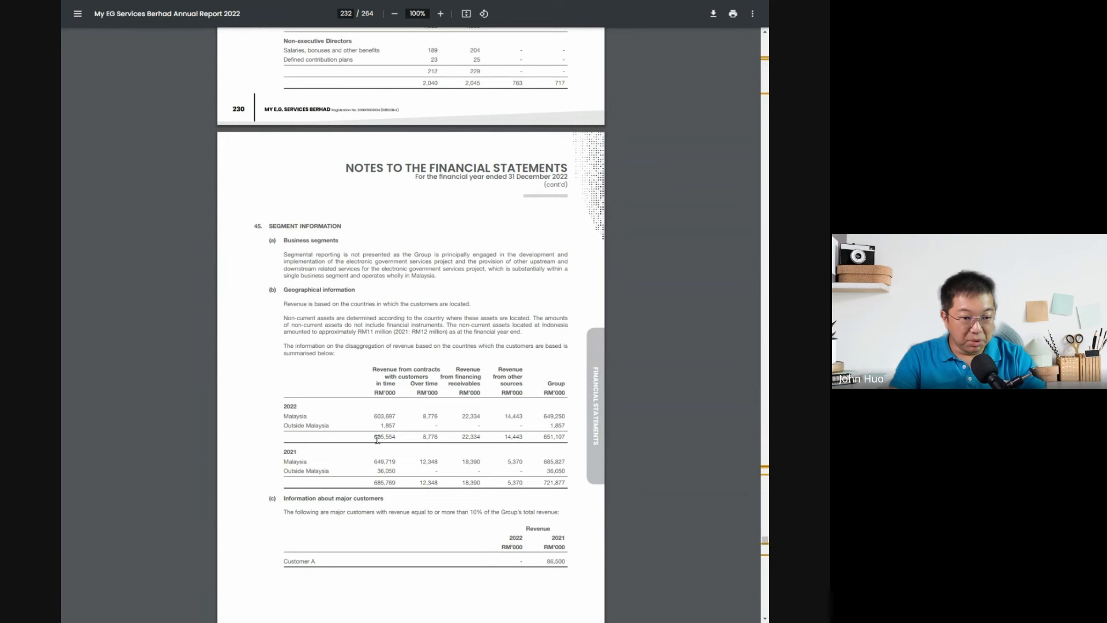
pyautogui.moveTo(466, 493)
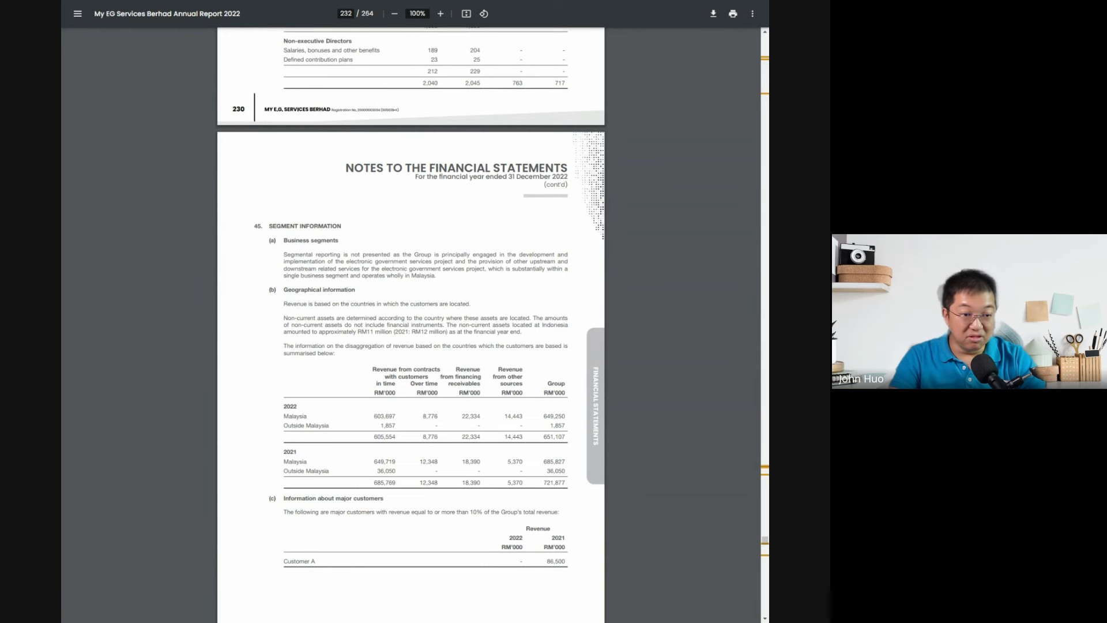
pyautogui.moveTo(447, 438)
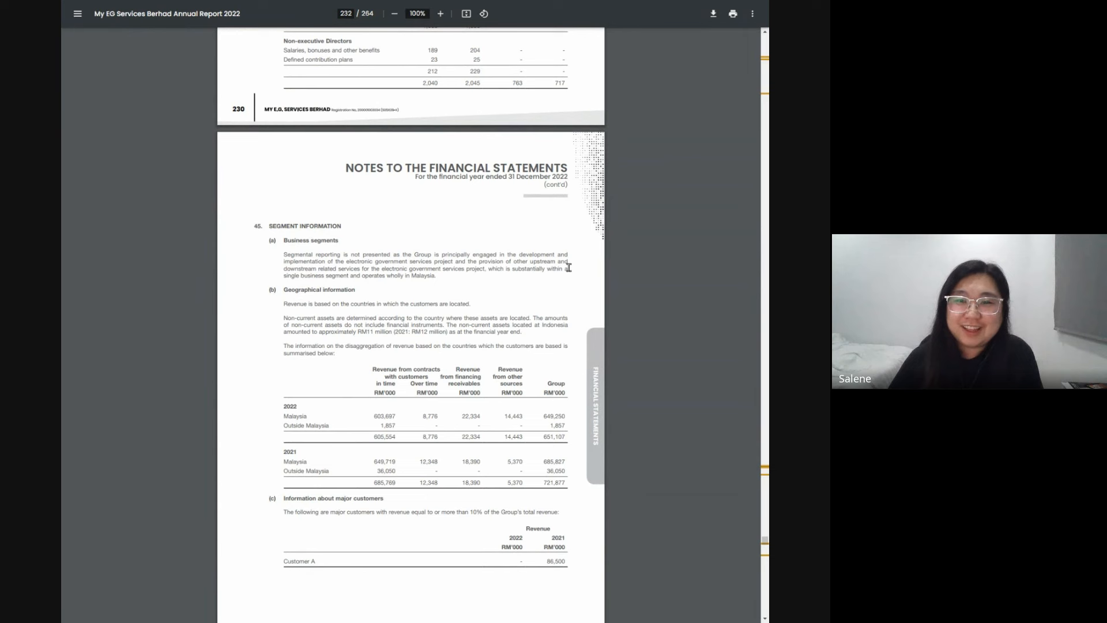
pyautogui.moveTo(524, 218)
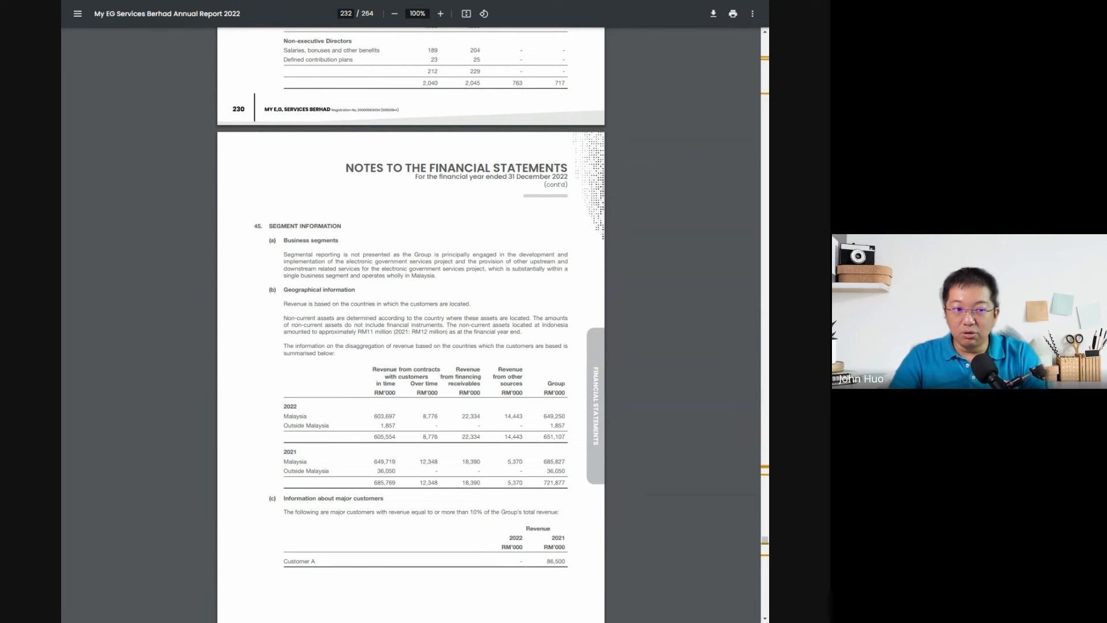
pyautogui.moveTo(454, 180)
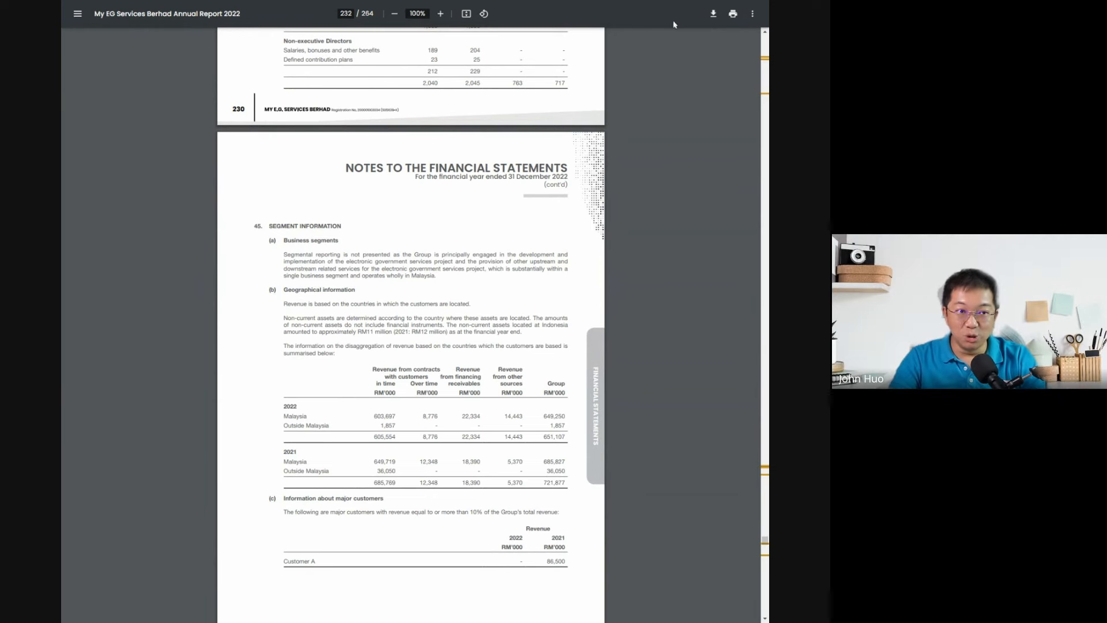
# Enlarge the Segment Information page to 125% to read the Malaysia vs outside-Malaysia revenue table
pyautogui.click(439, 14)
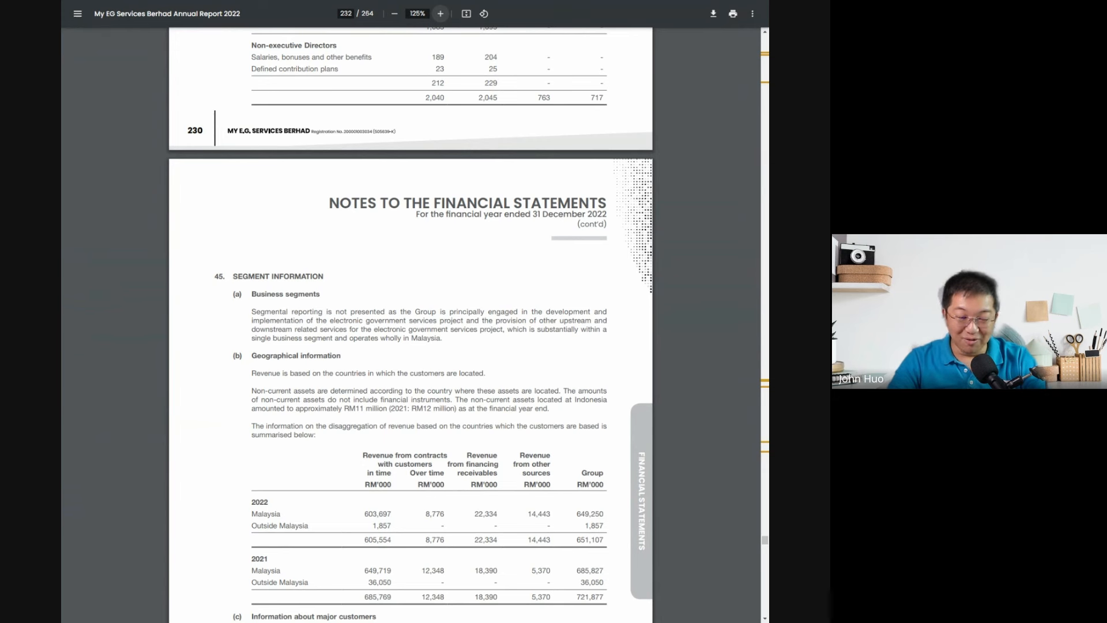
pyautogui.moveTo(454, 179)
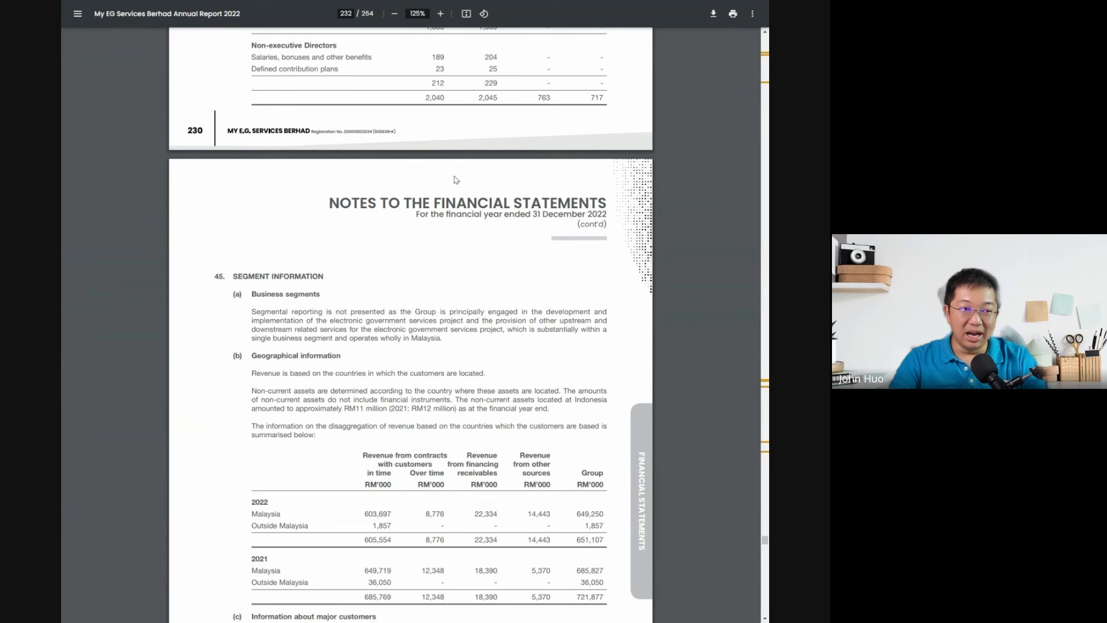
pyautogui.moveTo(438, 8)
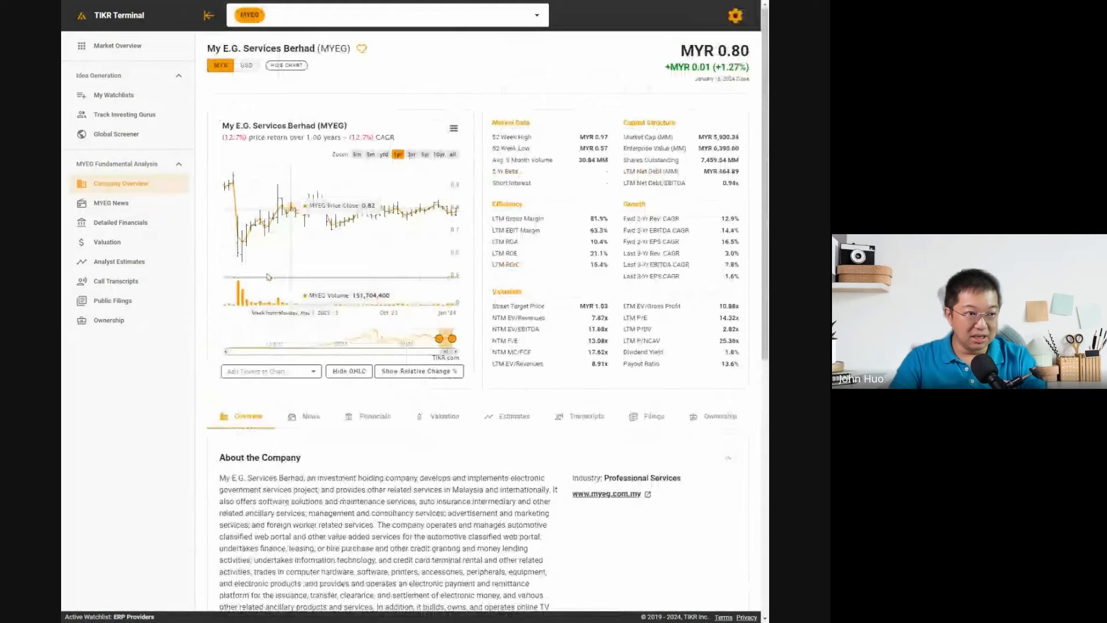
# Show MYEG's detailed financials and chart Cash from Operations from the cash flow statement
pyautogui.click(119, 222)
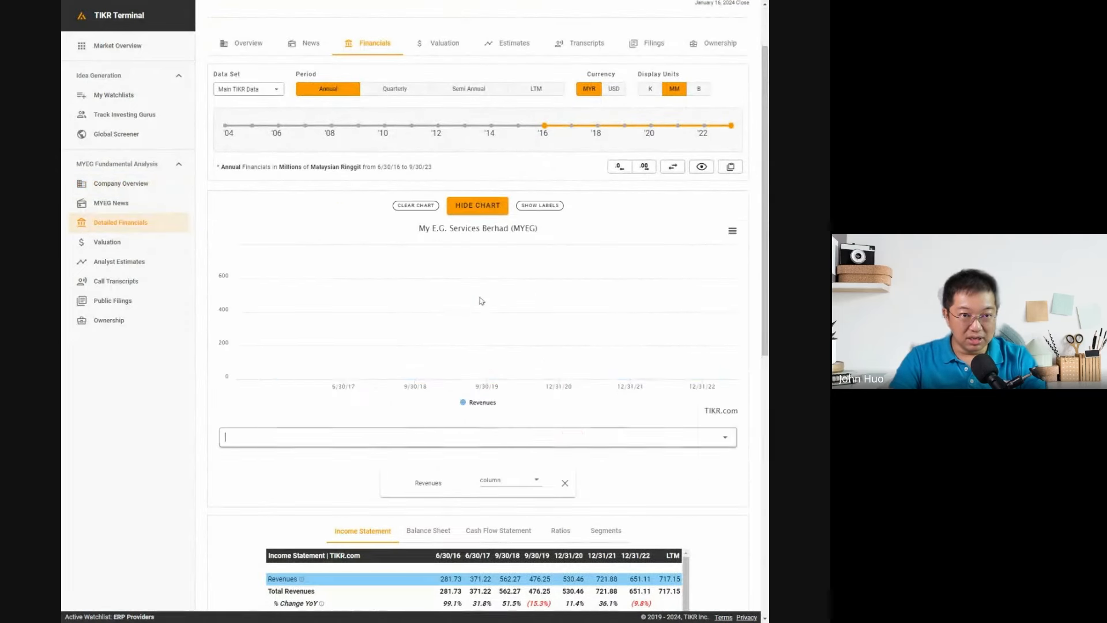
pyautogui.scroll(-3)
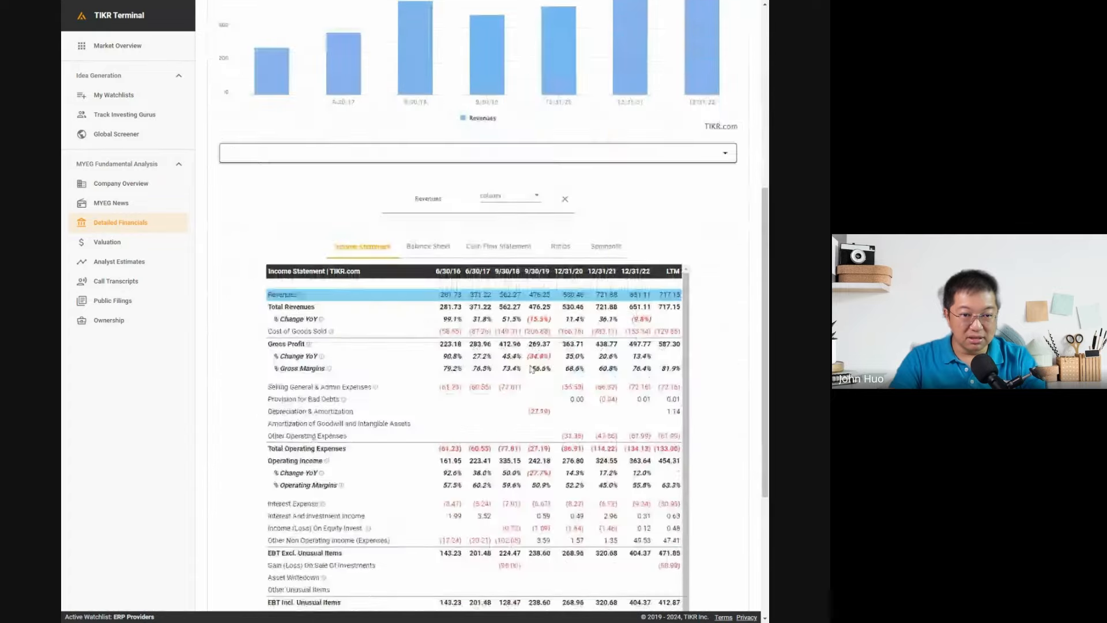
pyautogui.scroll(-3)
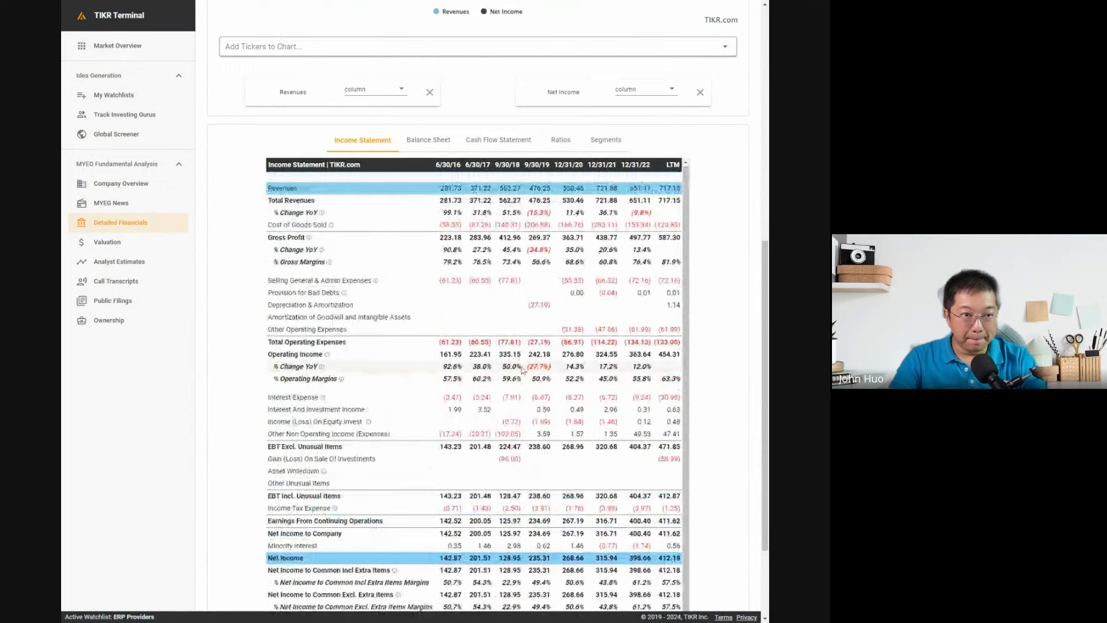
pyautogui.click(498, 139)
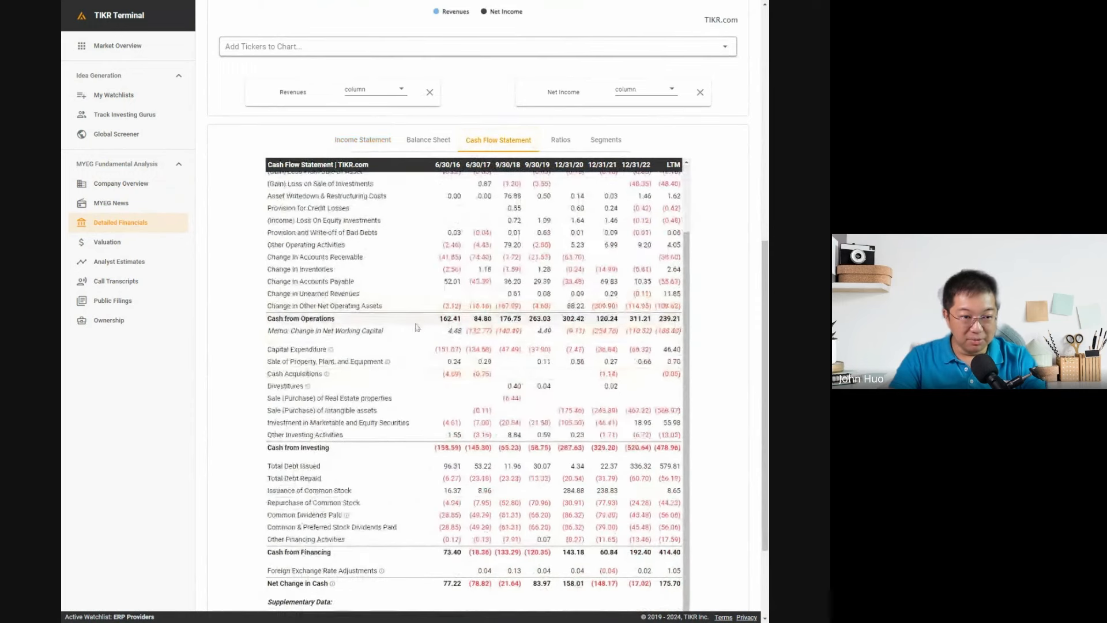
pyautogui.click(300, 319)
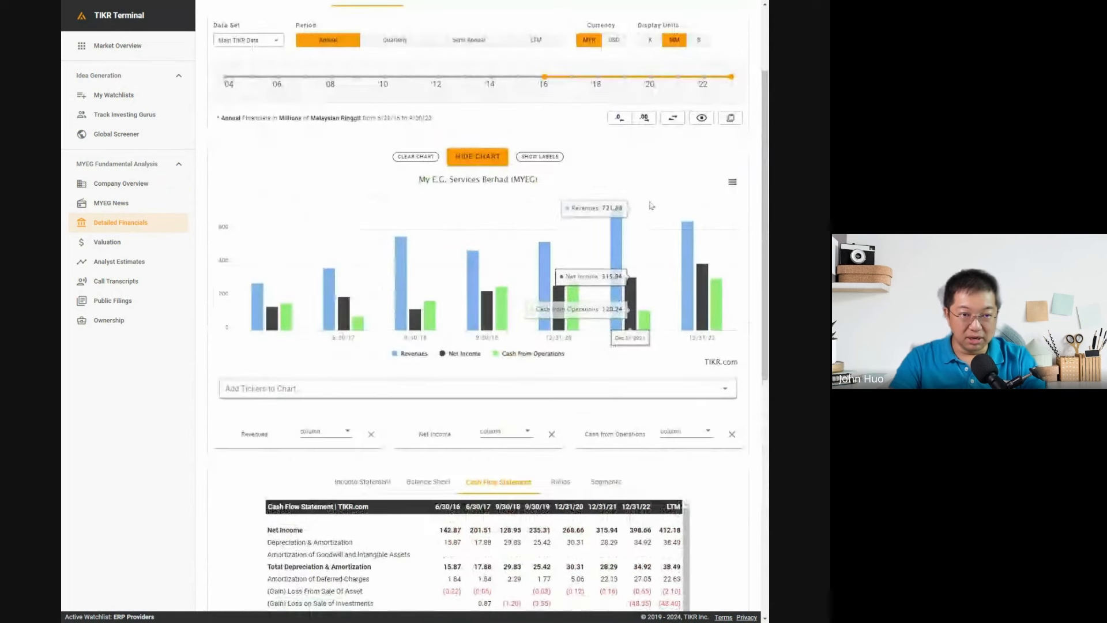
# Show value labels, focus the chart on Net Income, then switch the statements to the balance sheet
pyautogui.click(540, 156)
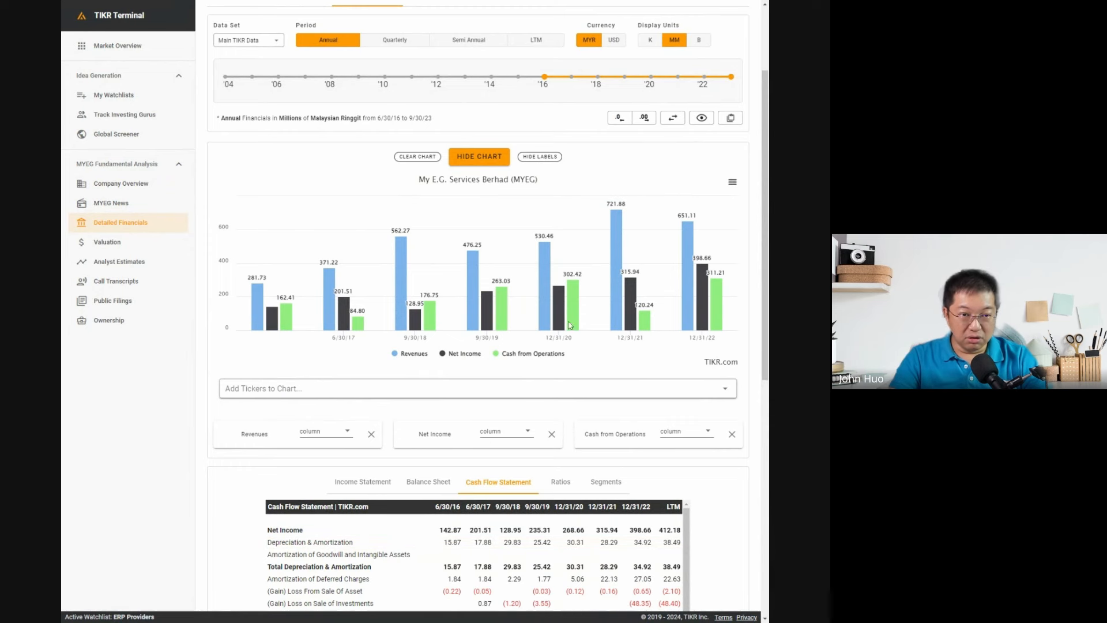
pyautogui.moveTo(688, 276)
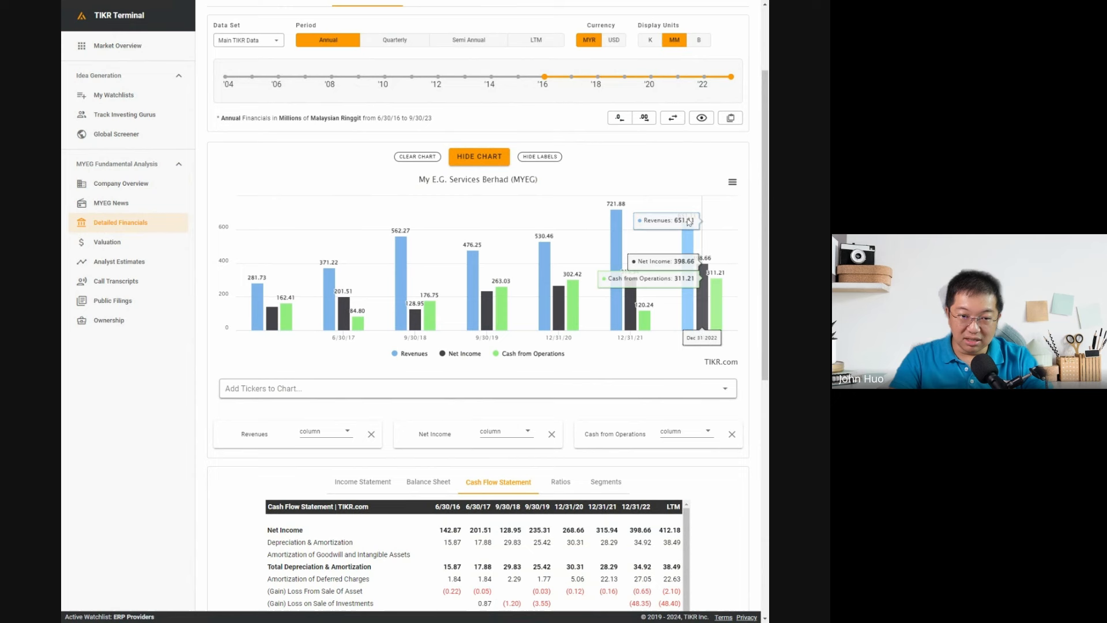
pyautogui.moveTo(459, 362)
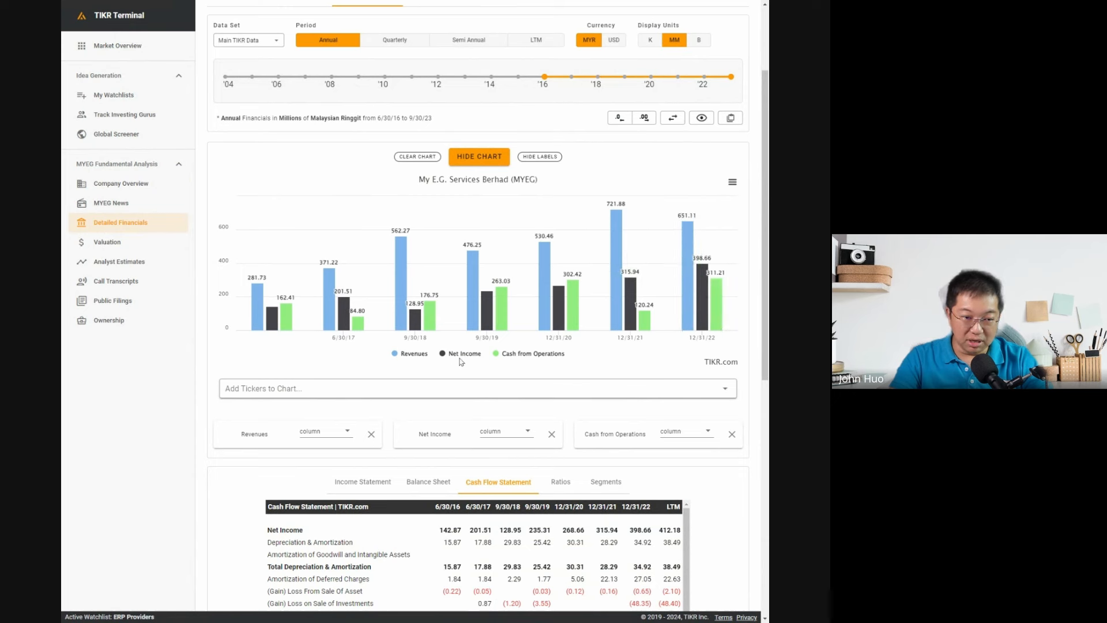
pyautogui.click(462, 352)
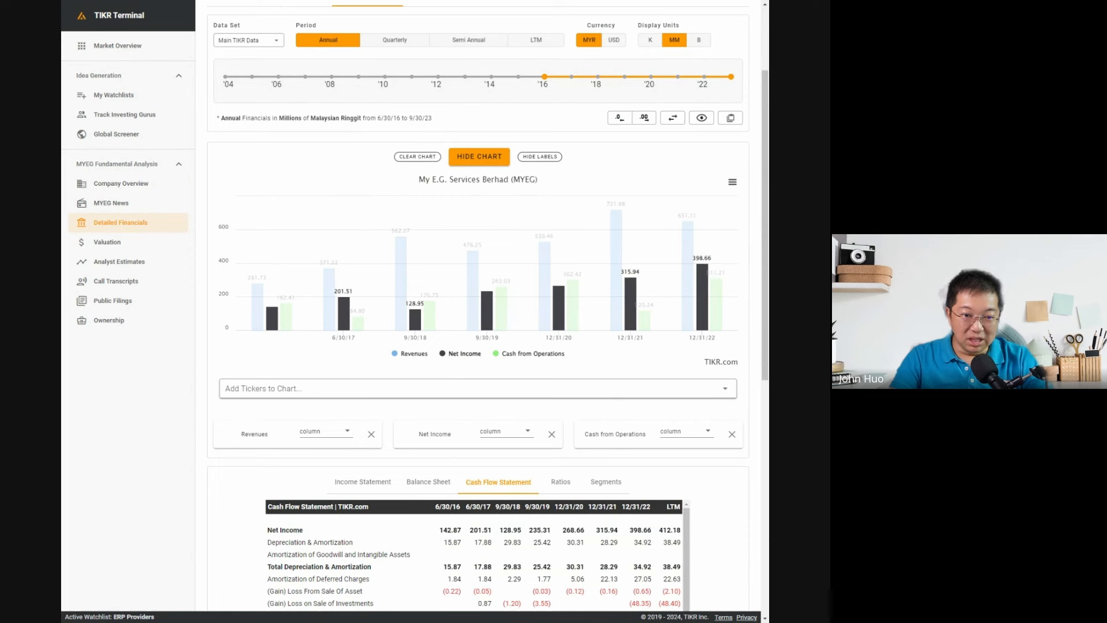
pyautogui.moveTo(612, 219)
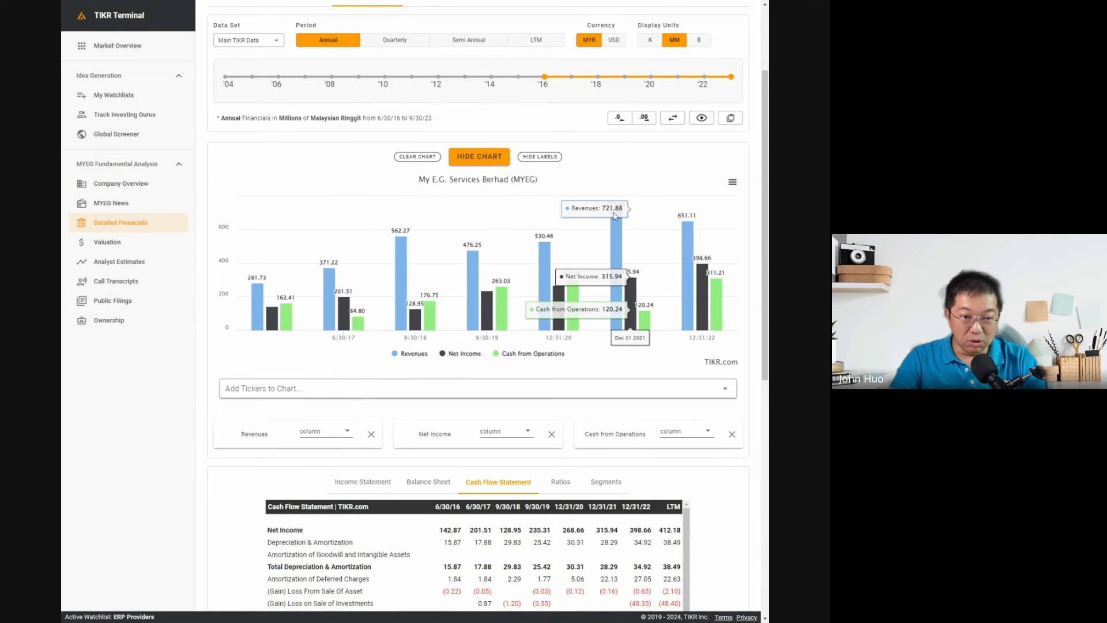
pyautogui.moveTo(619, 288)
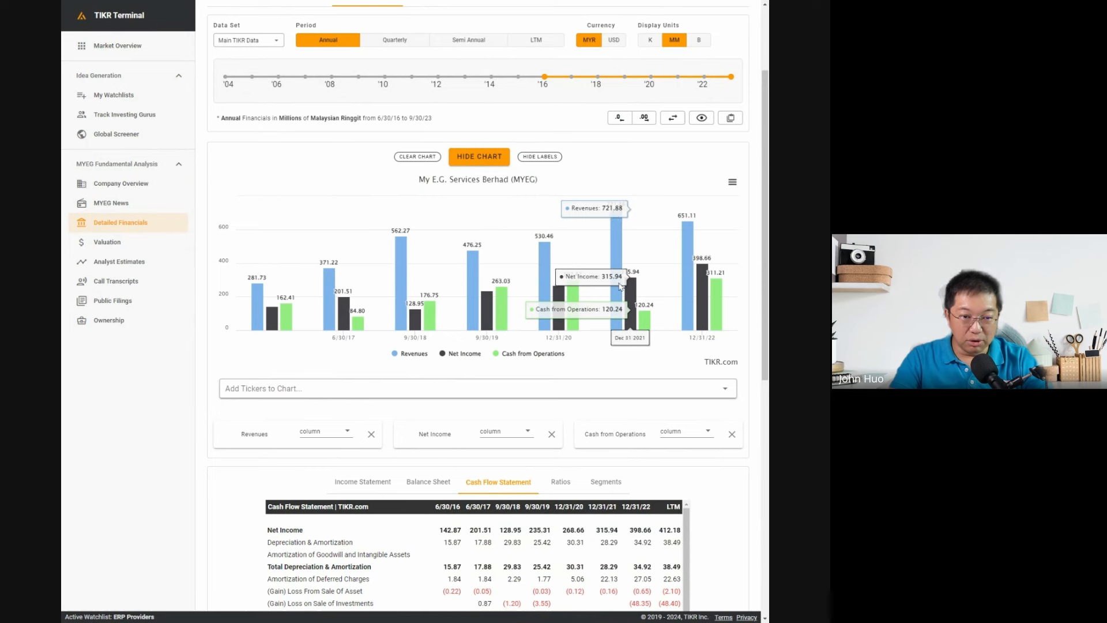
pyautogui.moveTo(648, 288)
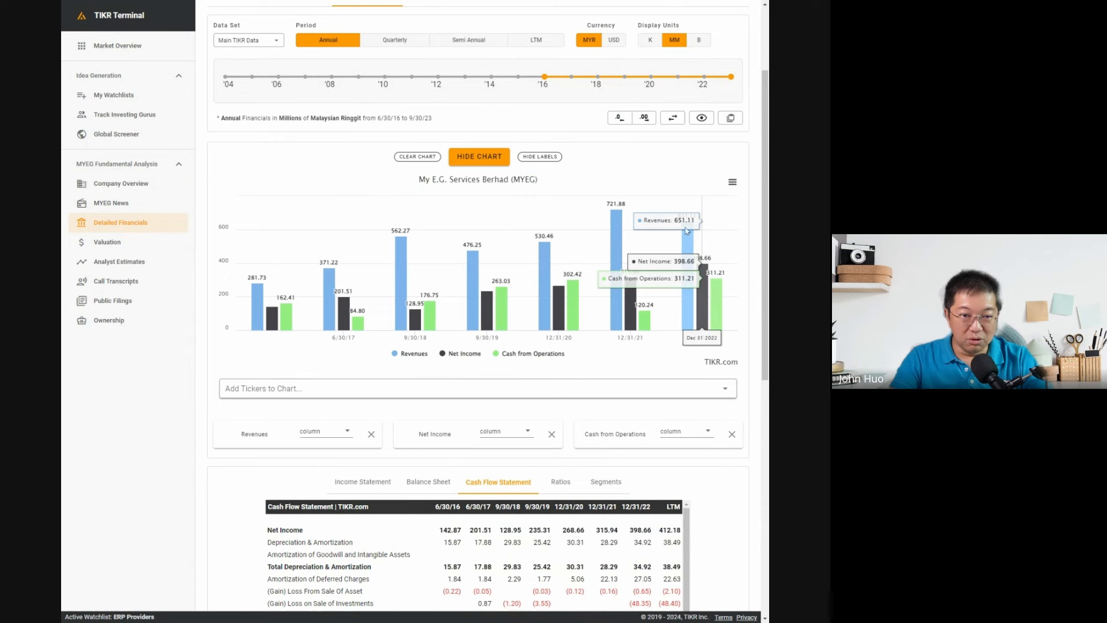
pyautogui.moveTo(685, 242)
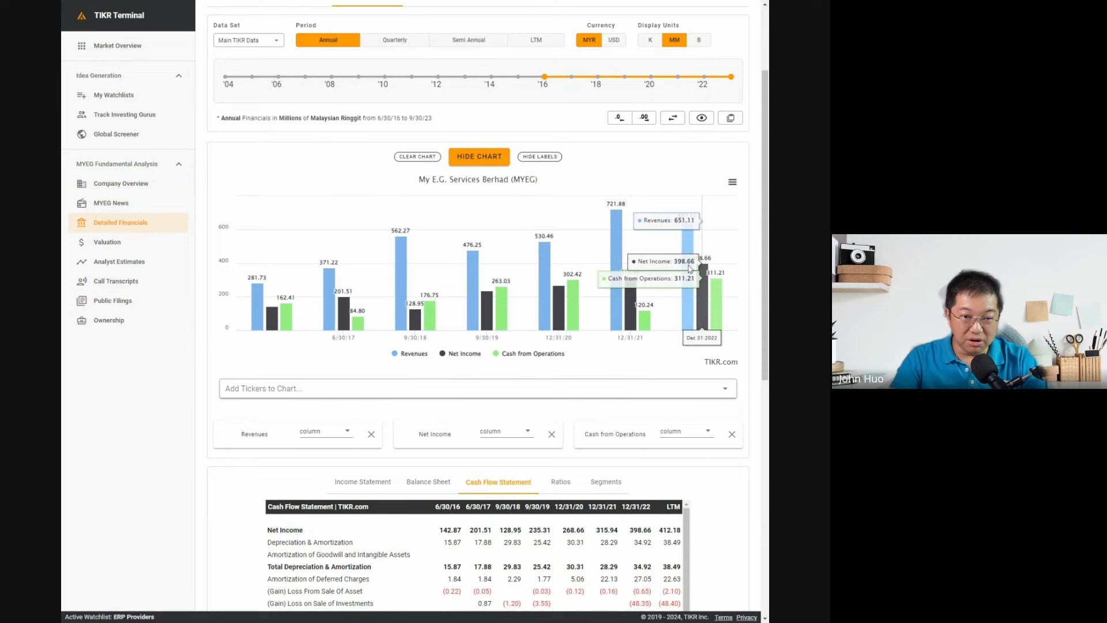
pyautogui.moveTo(702, 269)
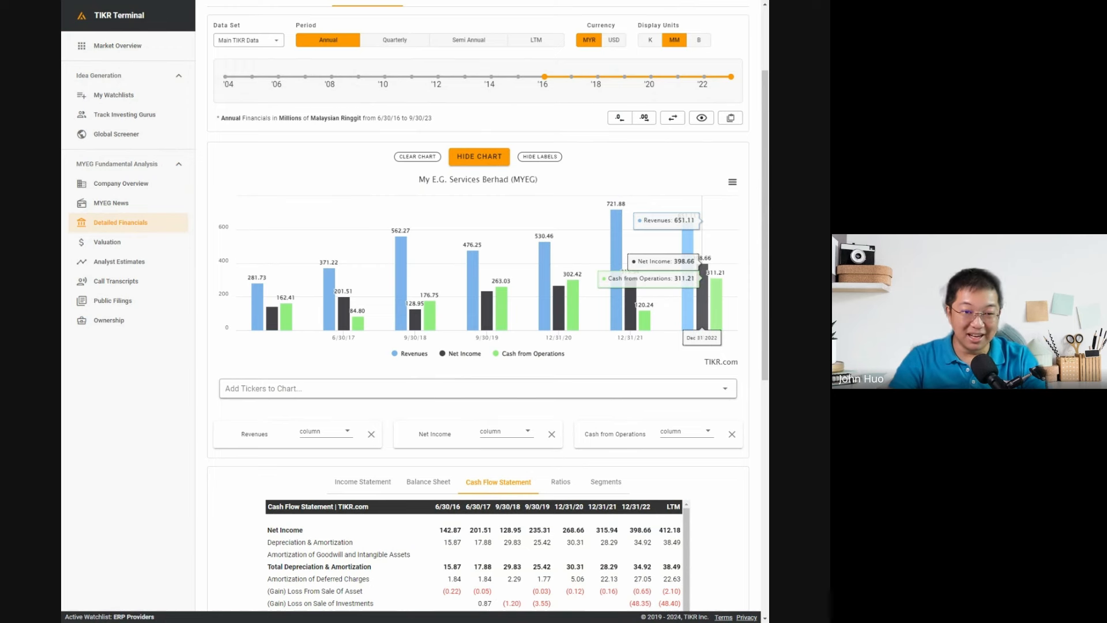
pyautogui.scroll(-3)
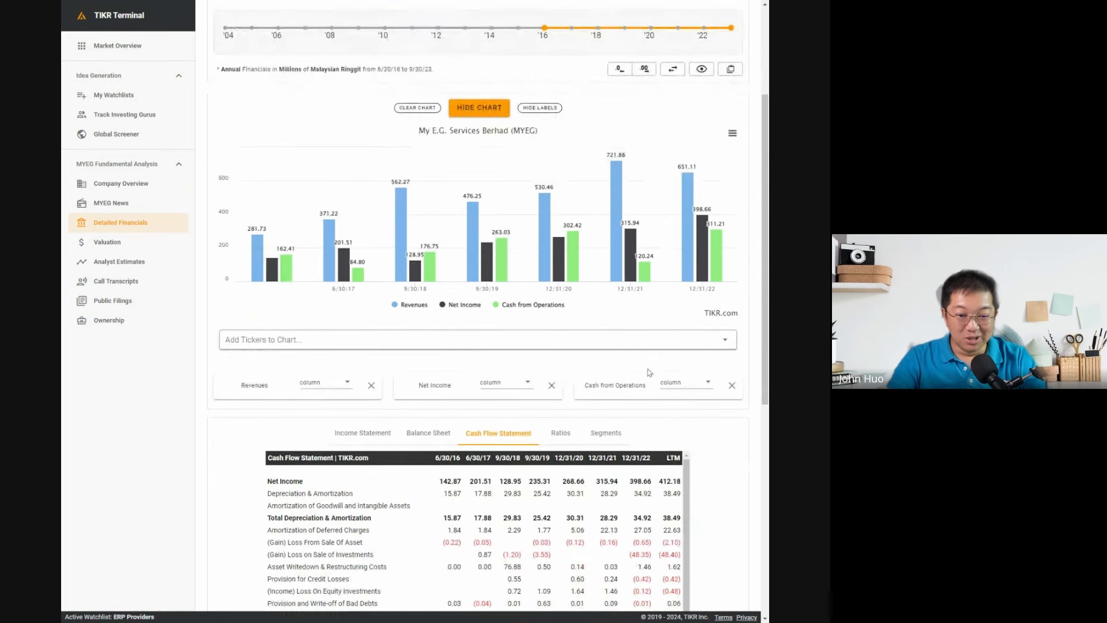
pyautogui.moveTo(699, 253)
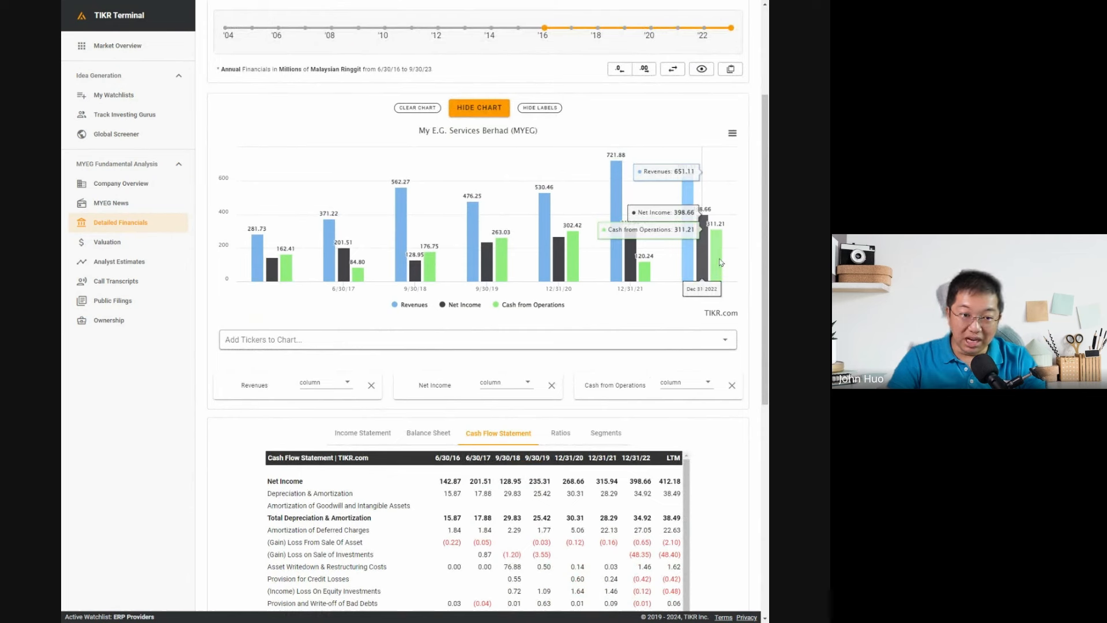
pyautogui.moveTo(712, 252)
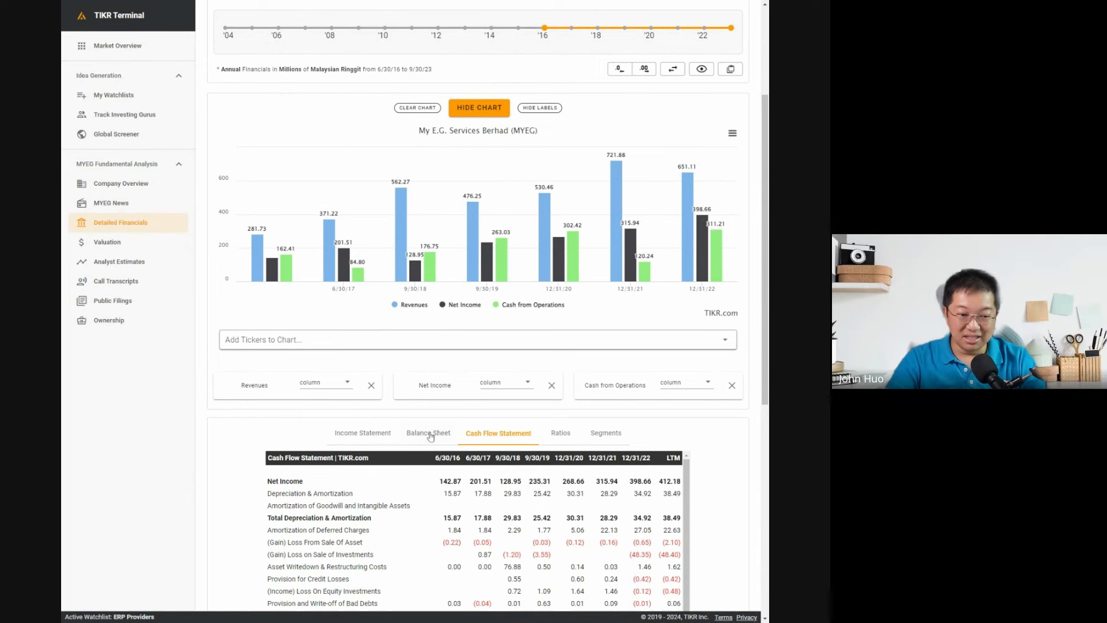
pyautogui.click(428, 432)
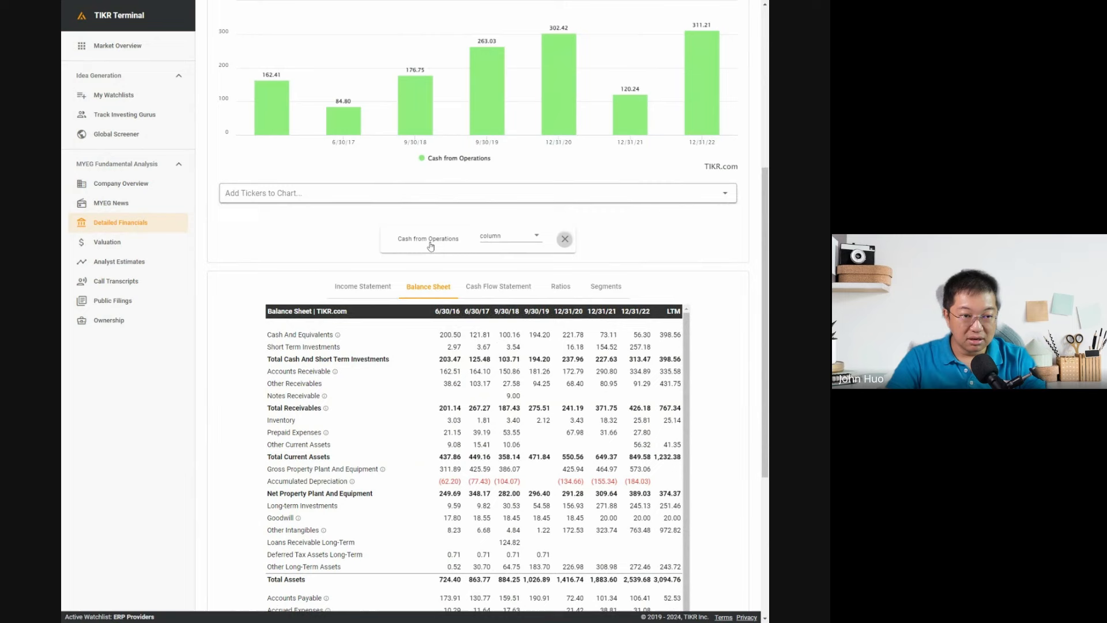
# Chart total cash and short-term investments against total debt from MYEG's balance sheet
pyautogui.scroll(-3)
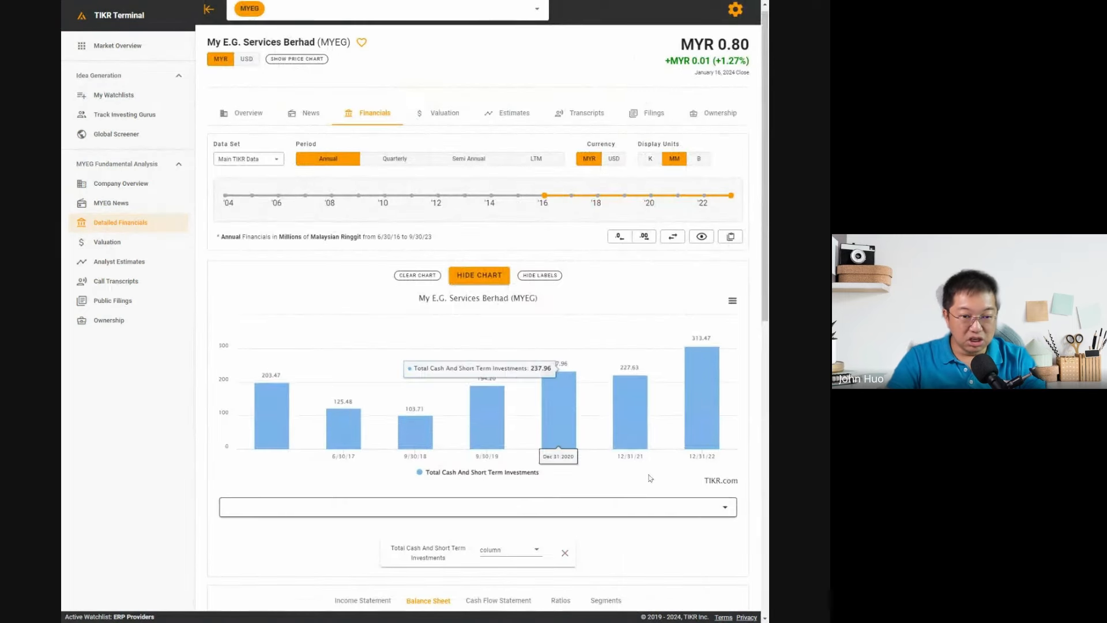
pyautogui.scroll(-3)
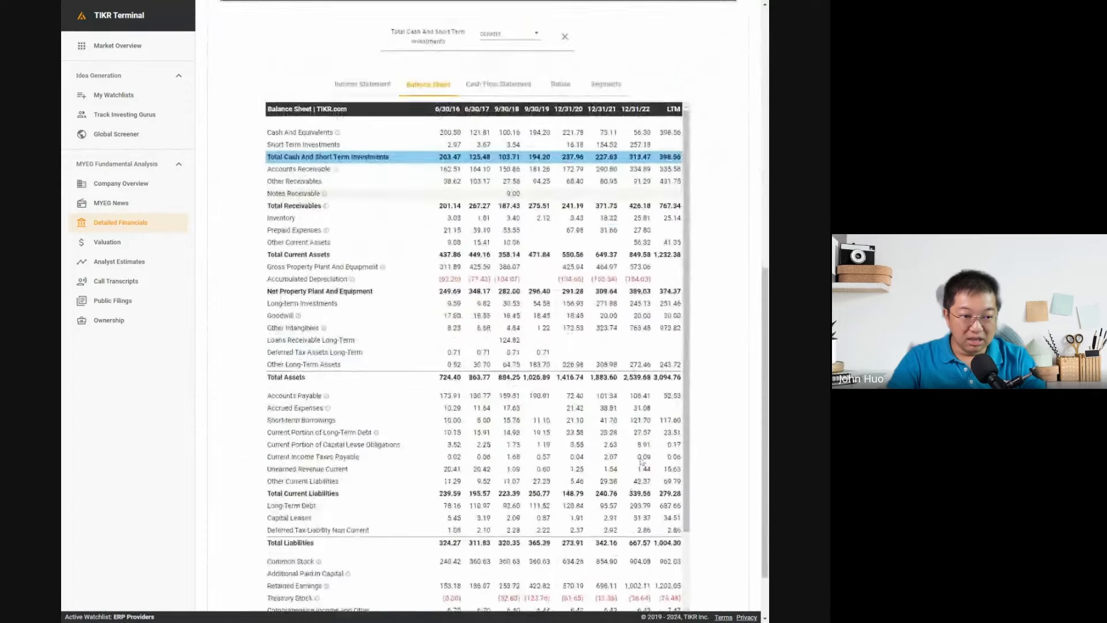
pyautogui.scroll(-3)
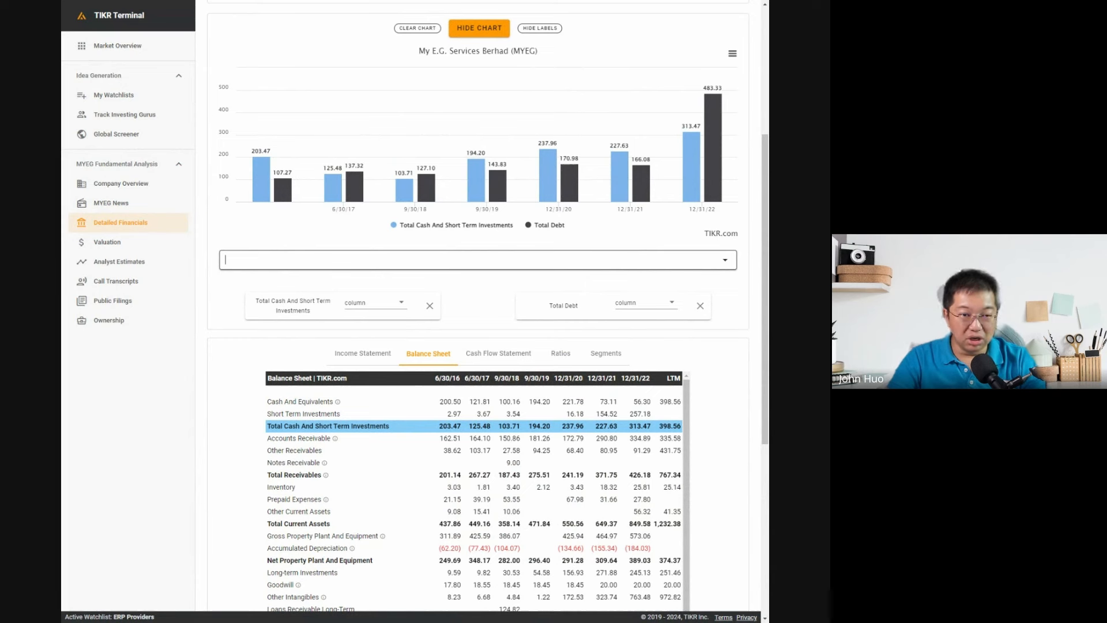
pyautogui.moveTo(699, 197)
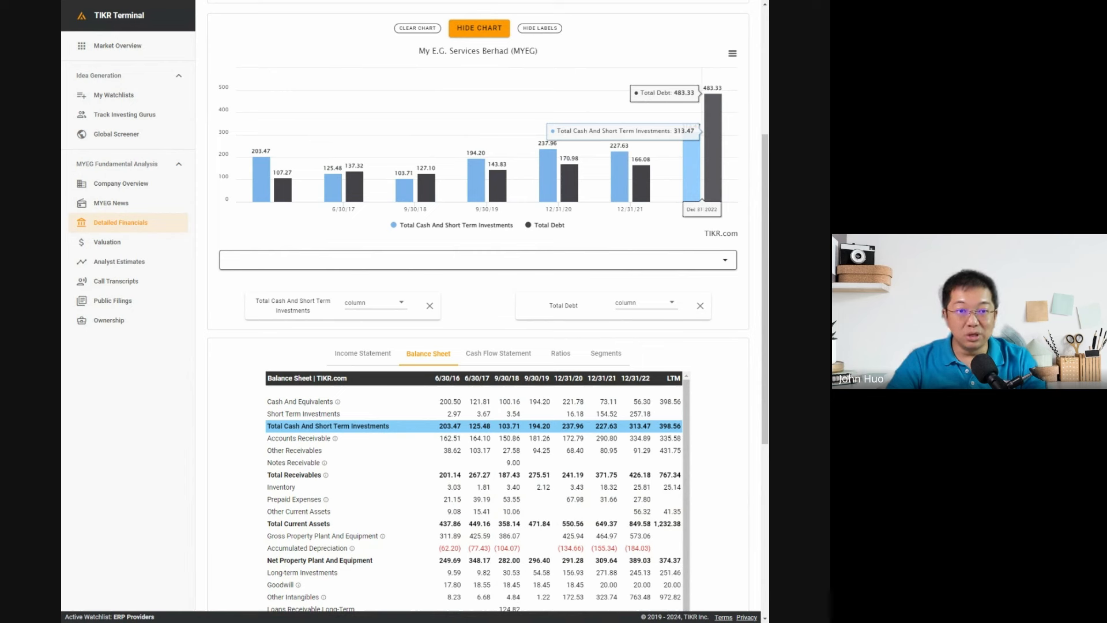
pyautogui.click(478, 259)
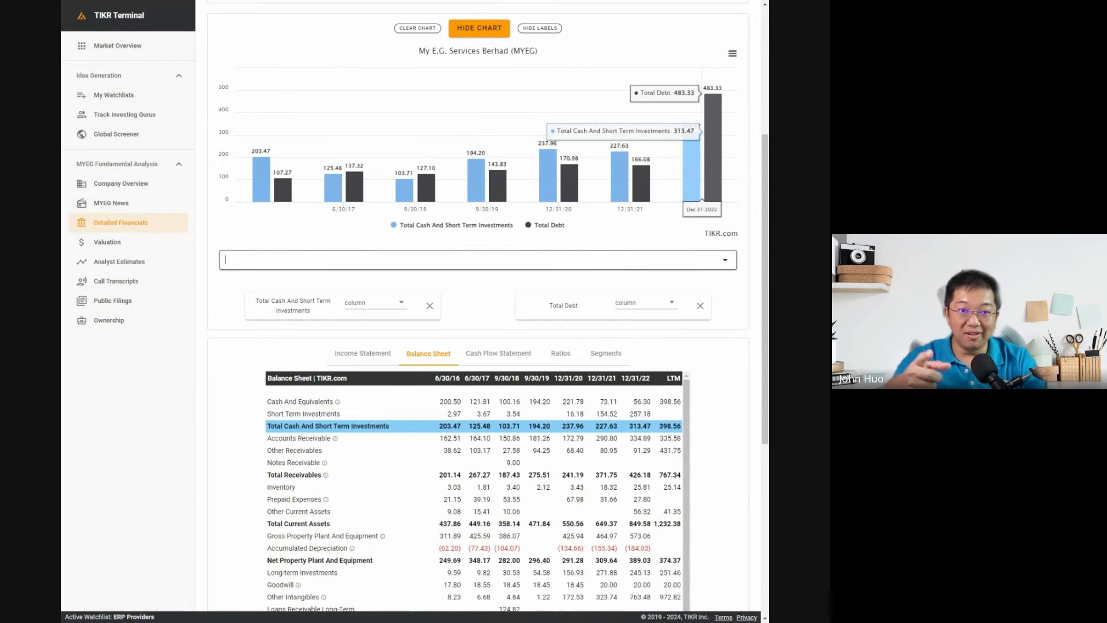
pyautogui.scroll(-3)
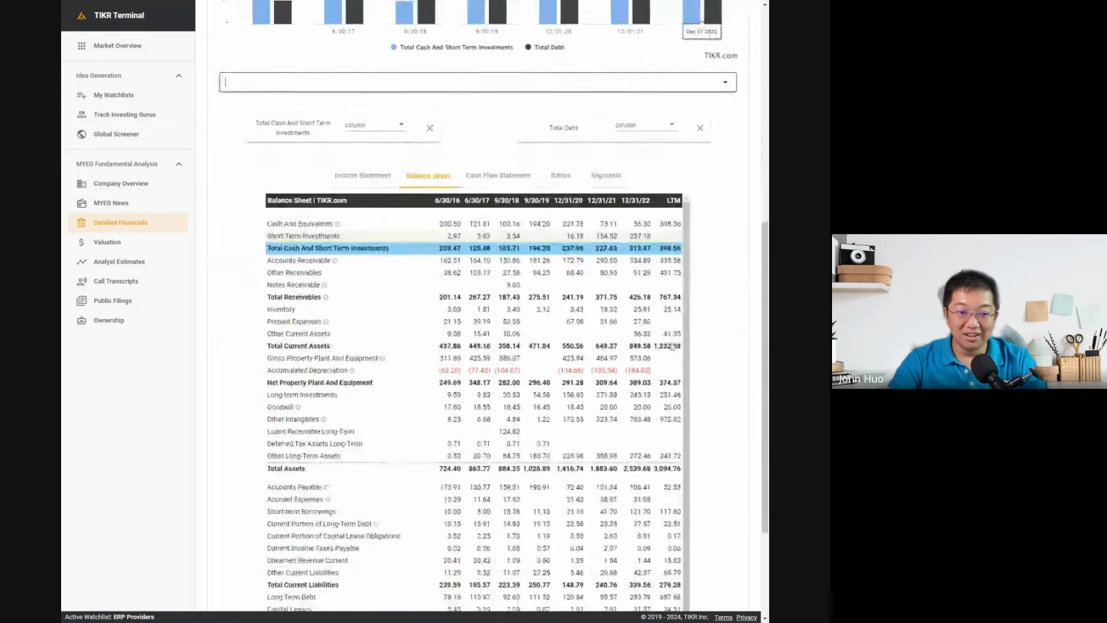
pyautogui.scroll(-3)
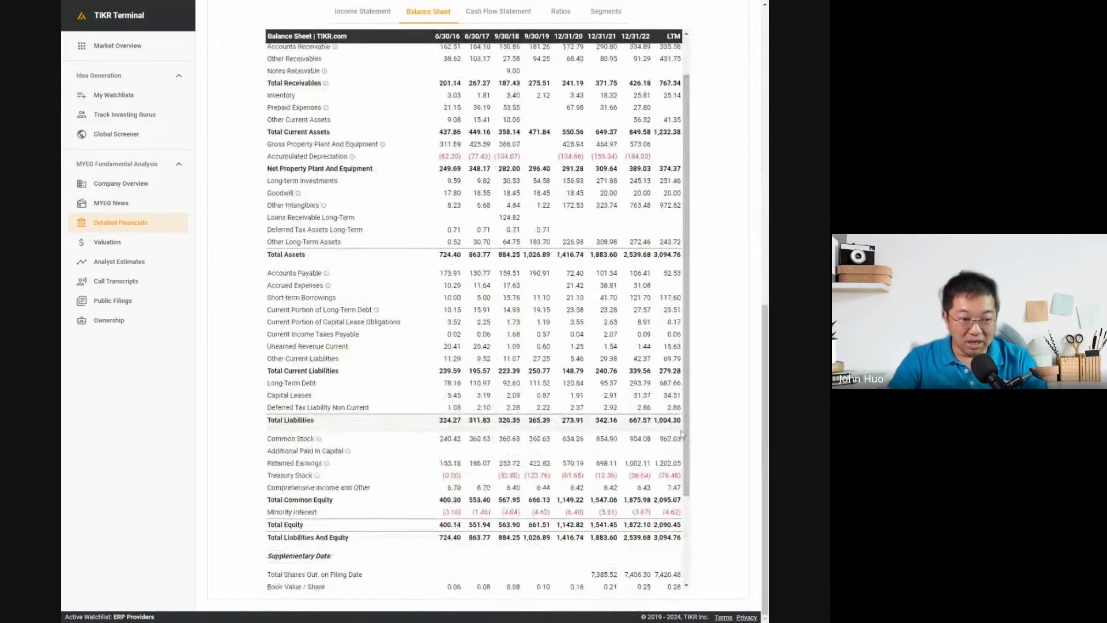
pyautogui.scroll(-3)
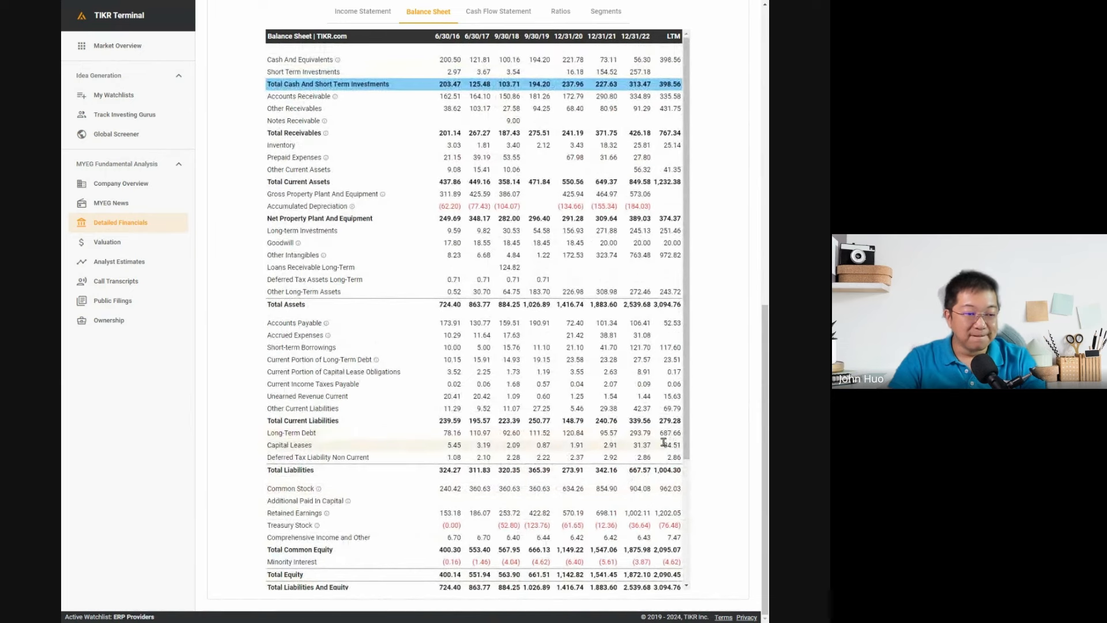
pyautogui.scroll(-3)
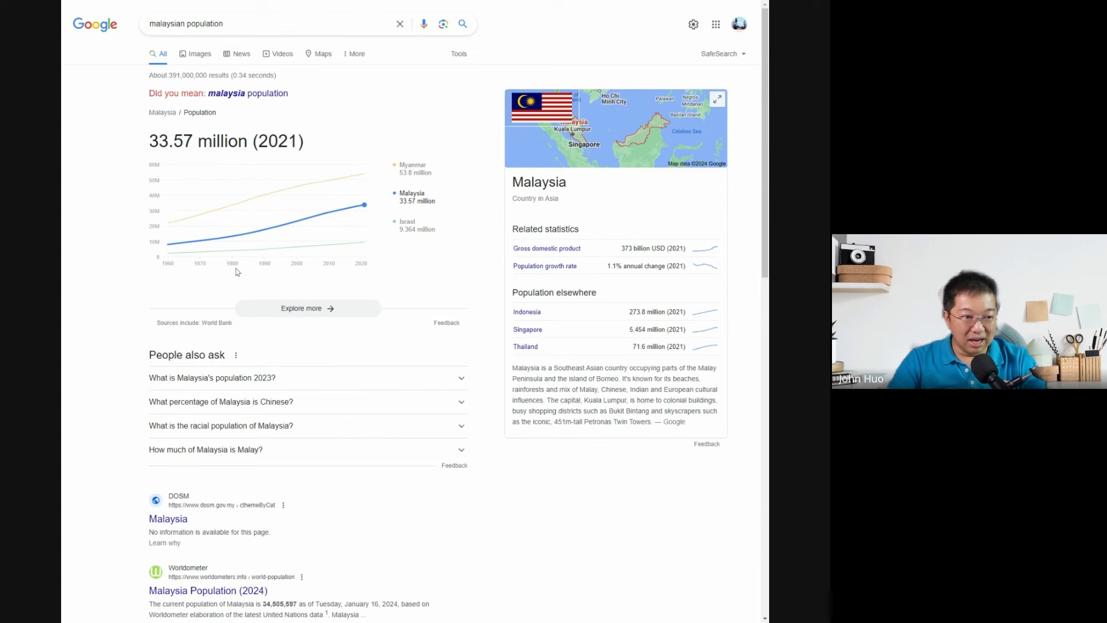
pyautogui.moveTo(303, 274)
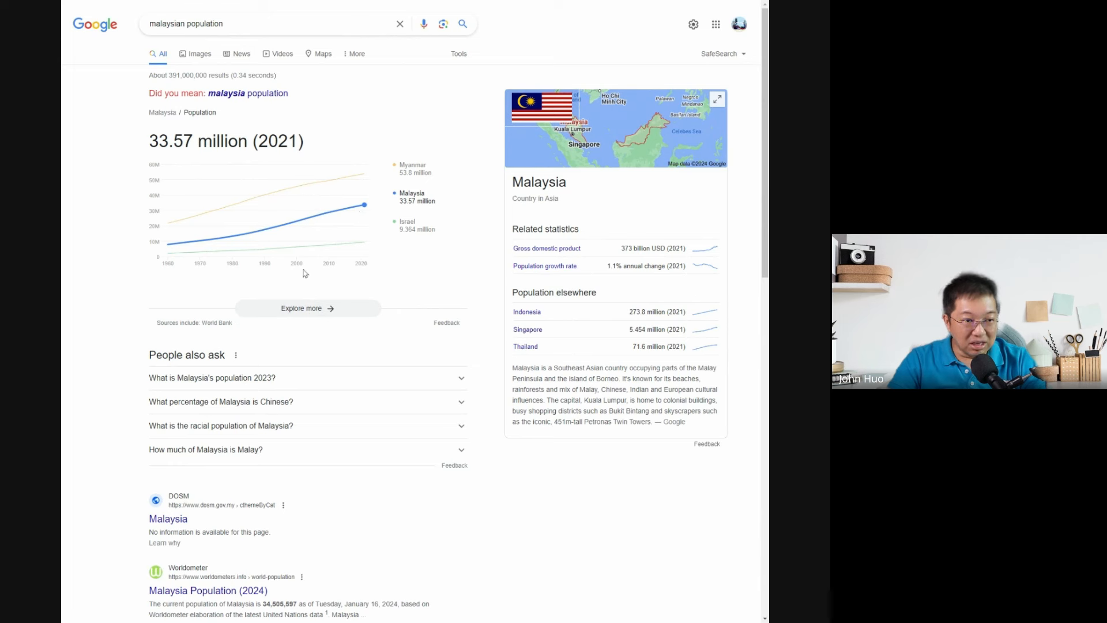
pyautogui.moveTo(172, 273)
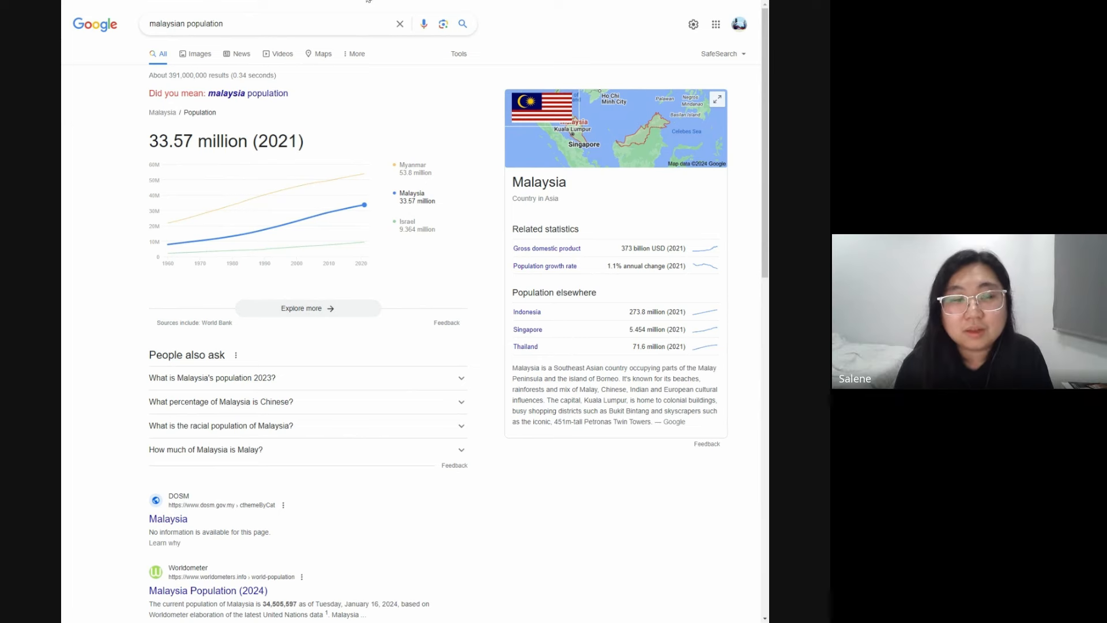
# Google 'number of registered vehicles in malaysia' and find the New Straits Times 36.3 million article
pyautogui.write('nd')
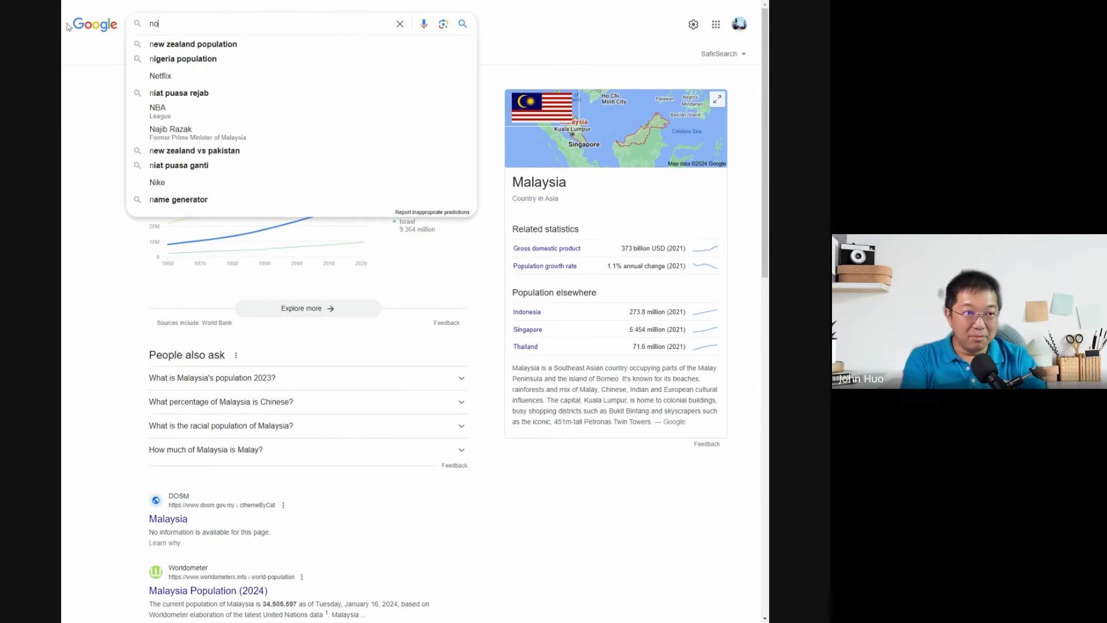
pyautogui.write('number of registered')
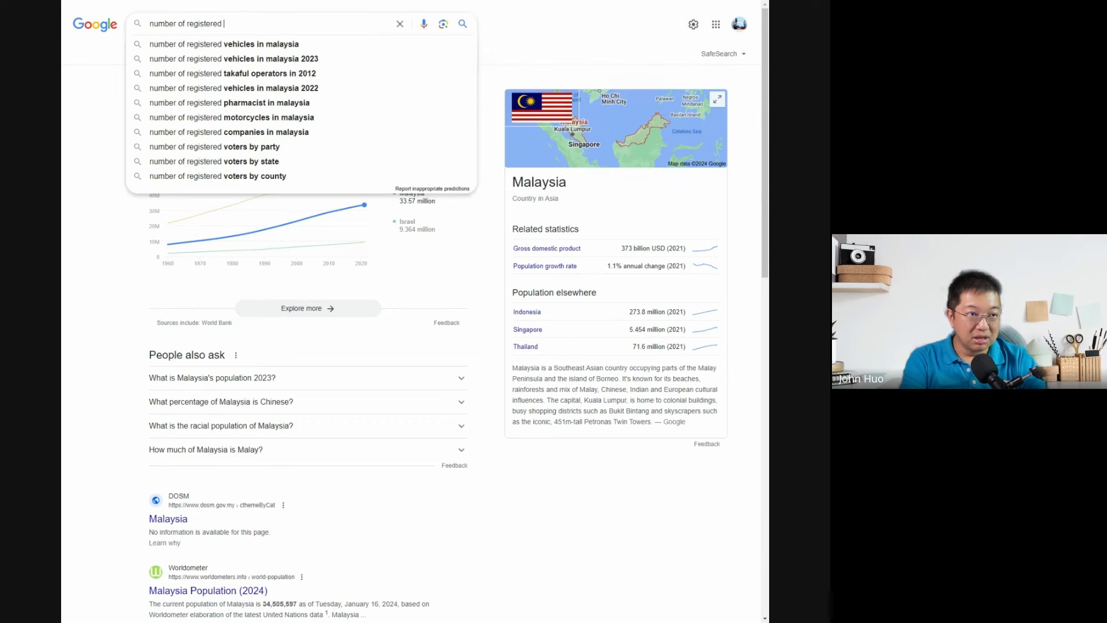
pyautogui.click(235, 59)
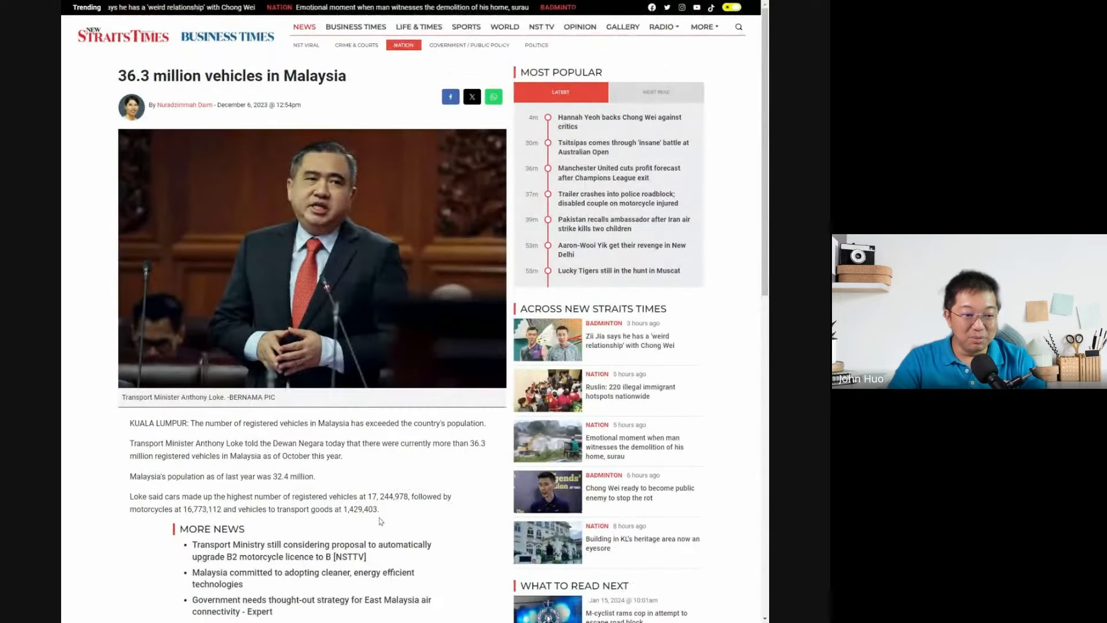
pyautogui.scroll(-3)
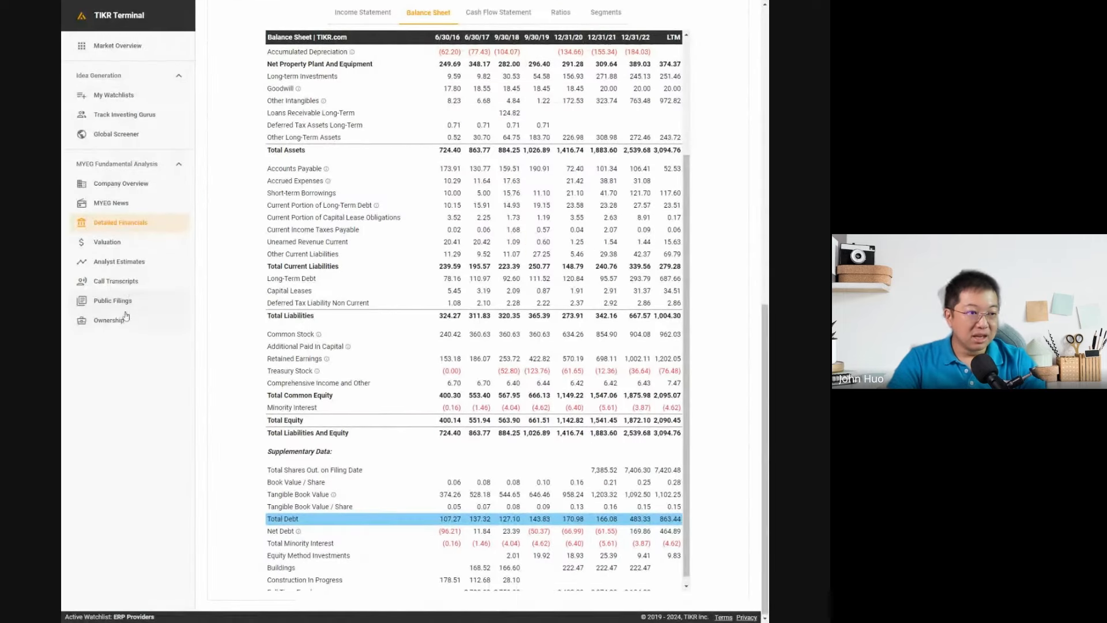
pyautogui.moveTo(107, 241)
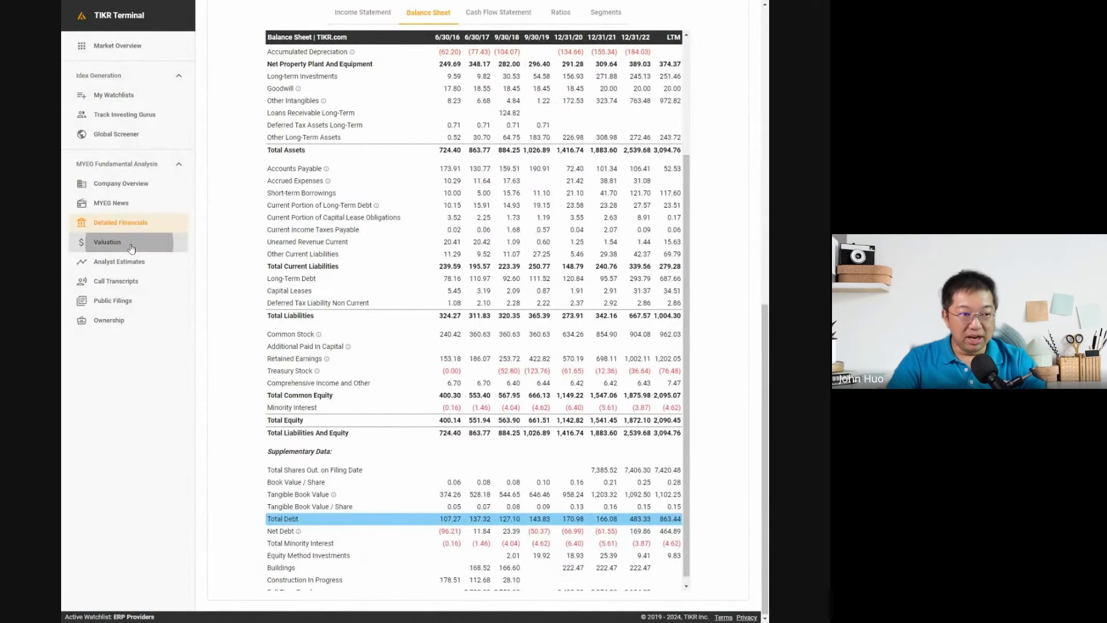
# Show MYEG's valuation with annual periods since 2016, NTM P/E charted, and the Multiples table below
pyautogui.click(107, 242)
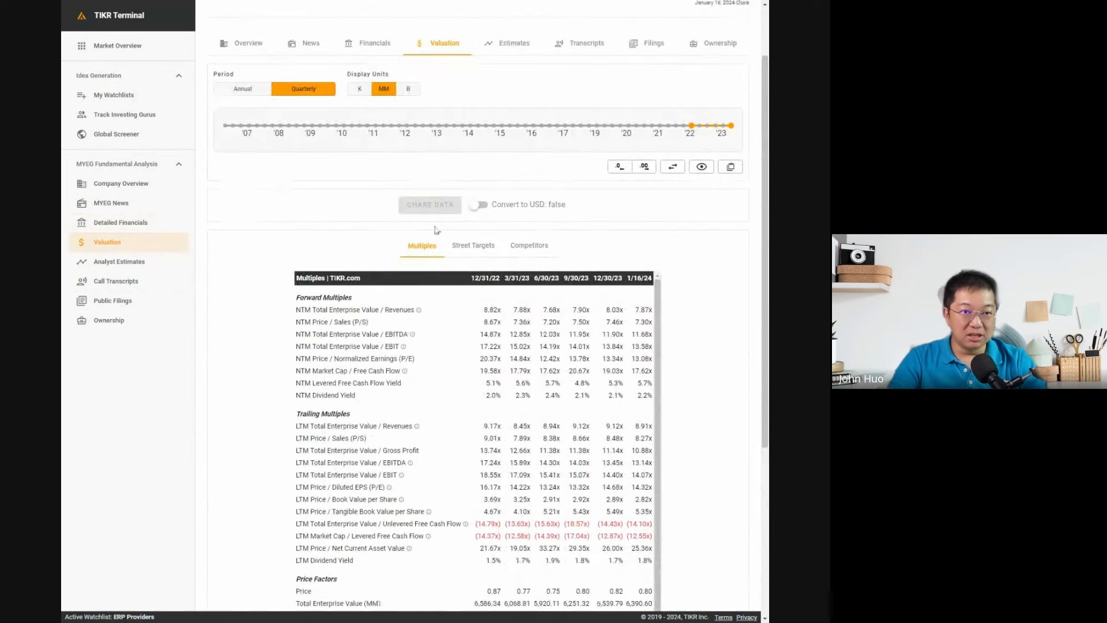
pyautogui.click(242, 89)
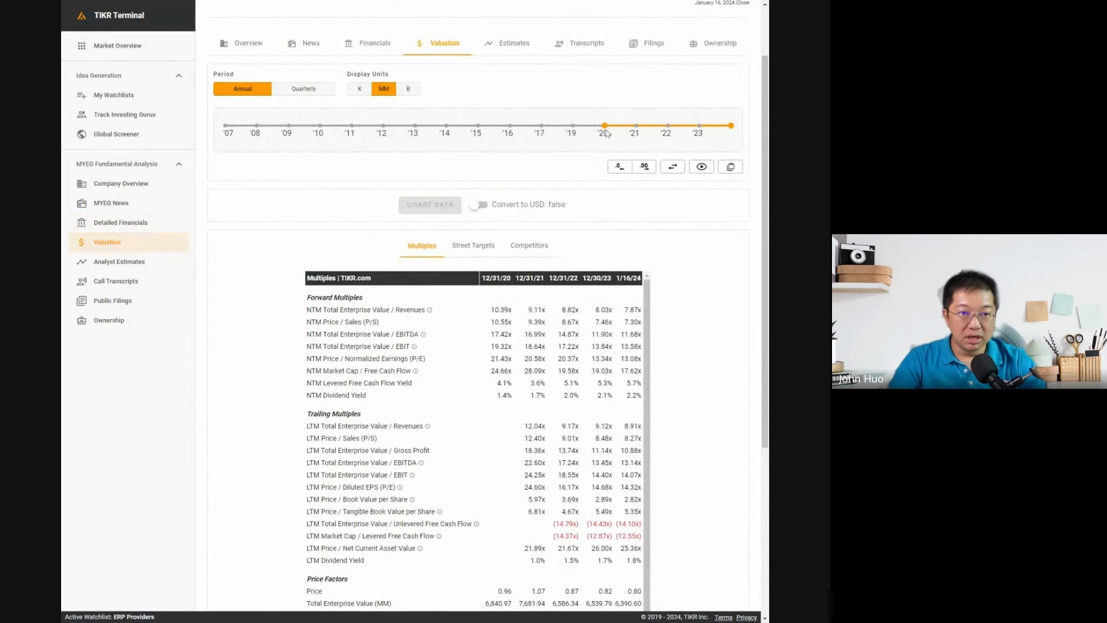
pyautogui.moveTo(603, 126); pyautogui.dragTo(508, 126)
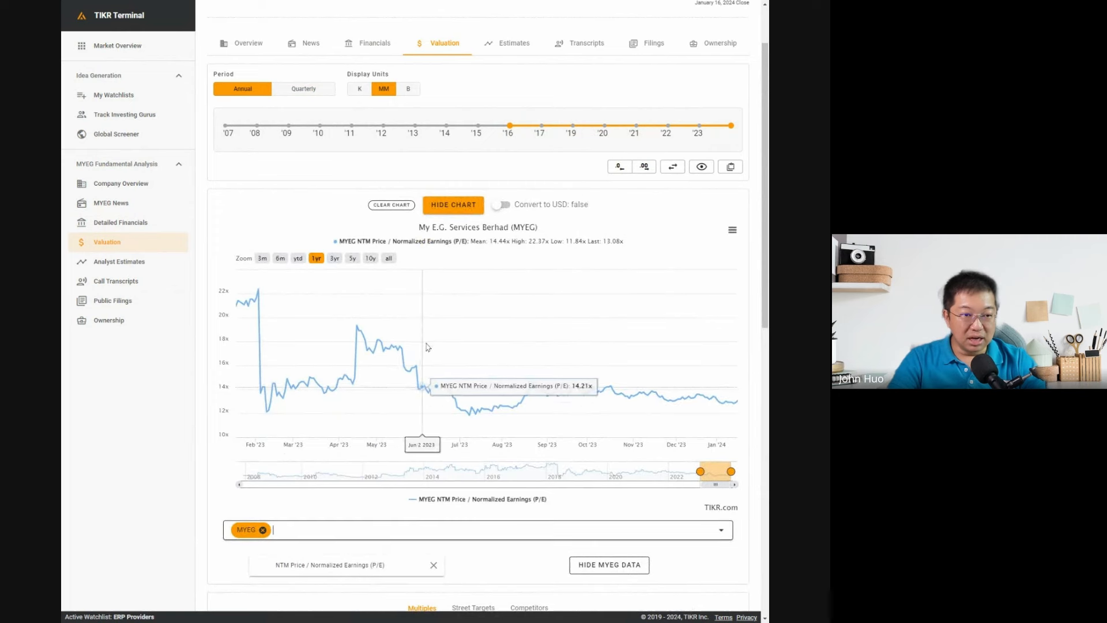
pyautogui.click(388, 257)
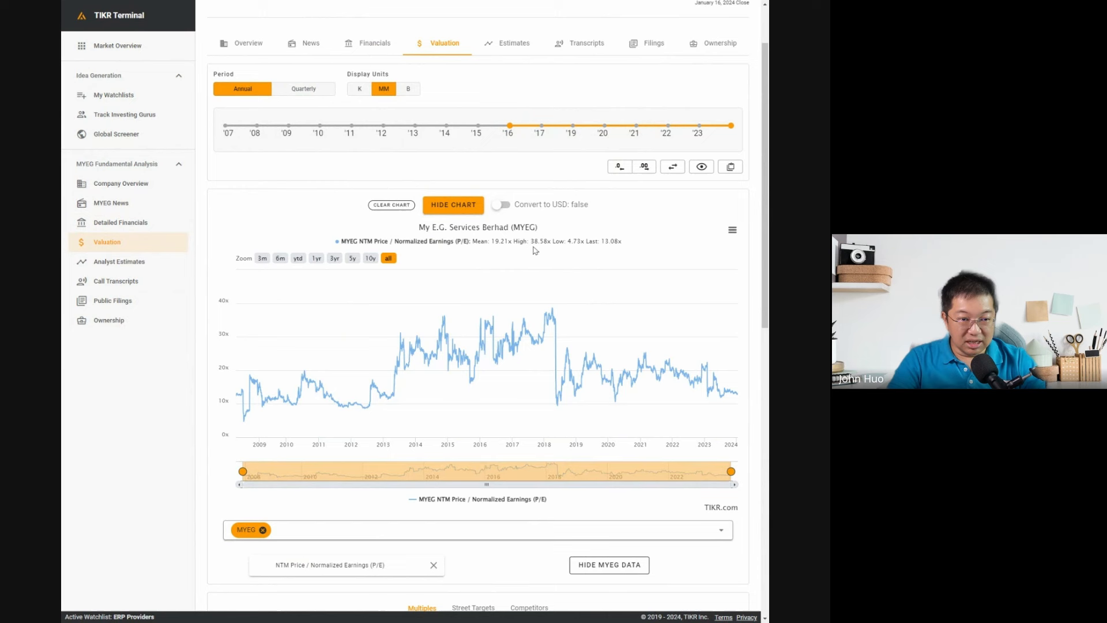
pyautogui.moveTo(543, 247)
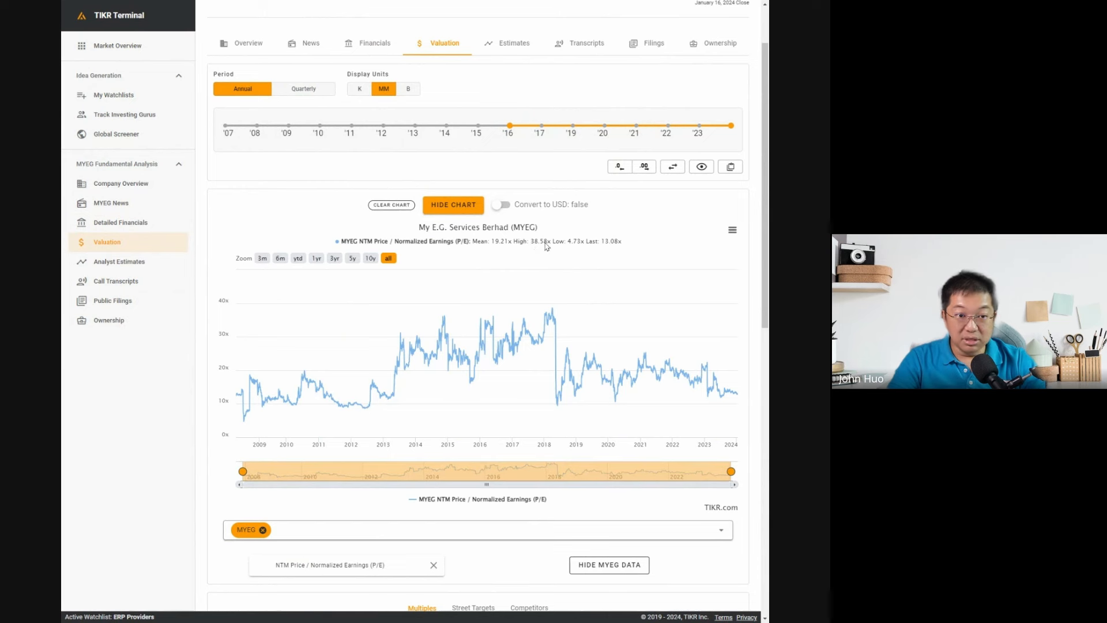
pyautogui.moveTo(566, 250)
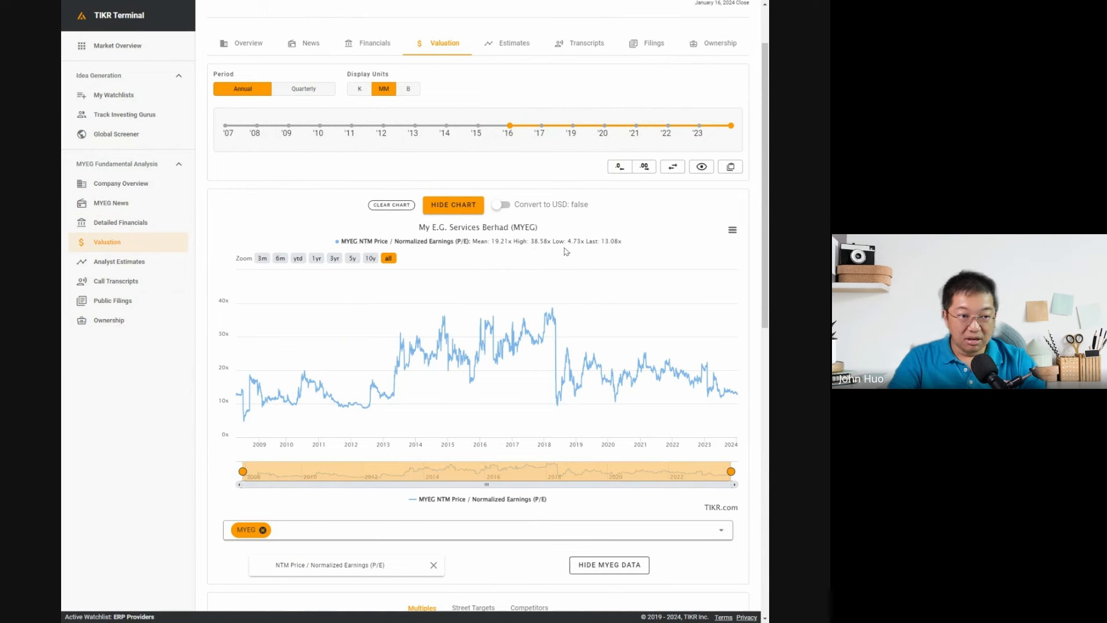
pyautogui.scroll(-3)
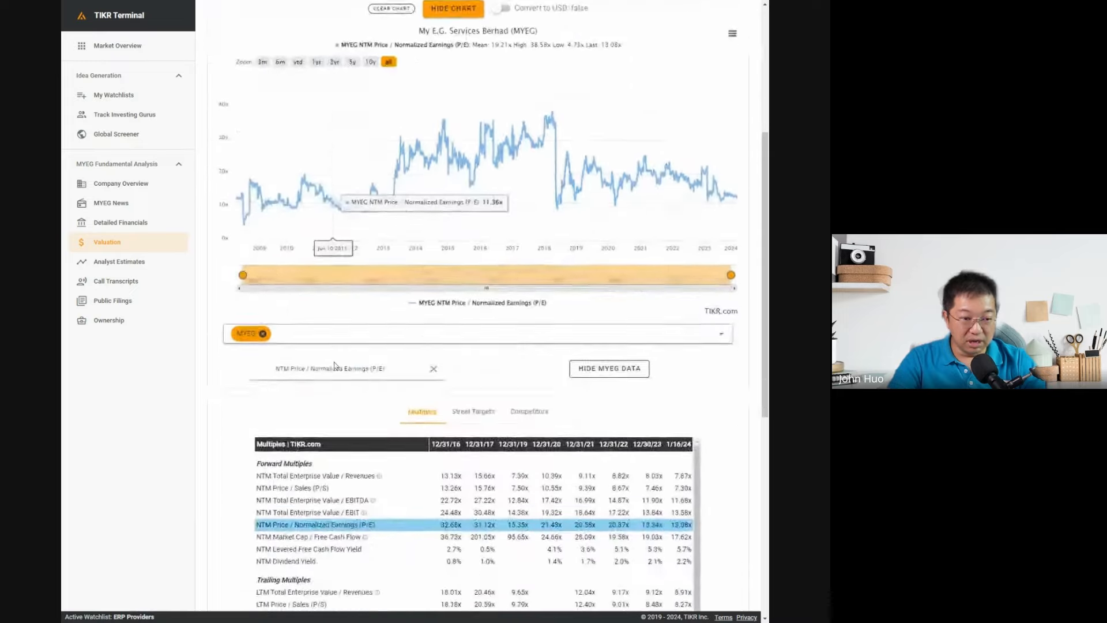
pyautogui.scroll(-3)
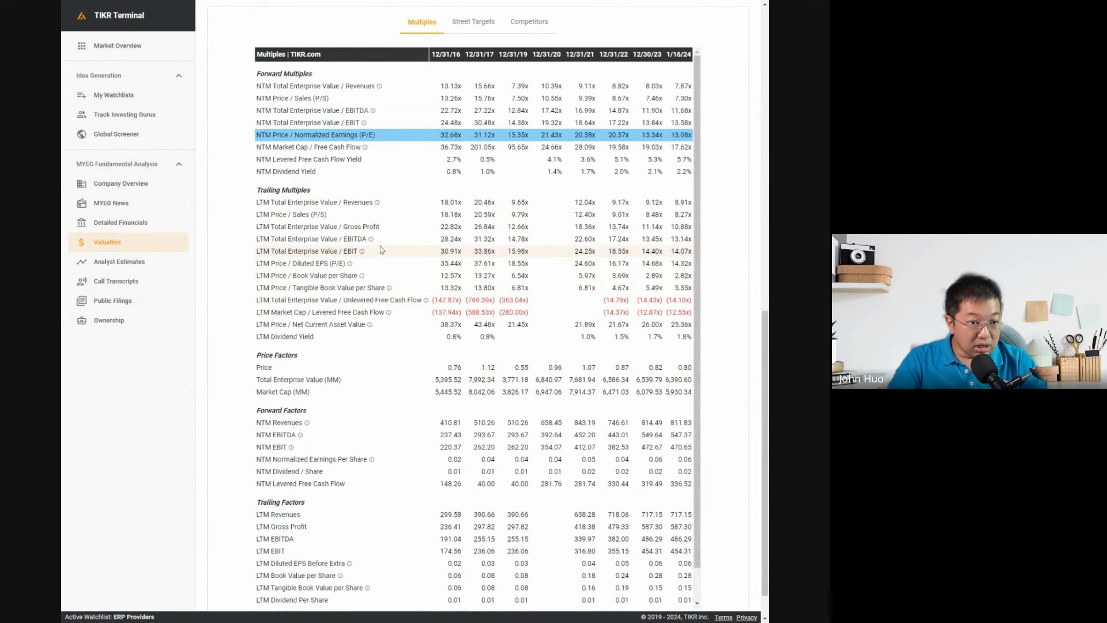
# Add LTM Price / Diluted EPS (P/E) to the chart alongside NTM P/E over the past year
pyautogui.click(310, 263)
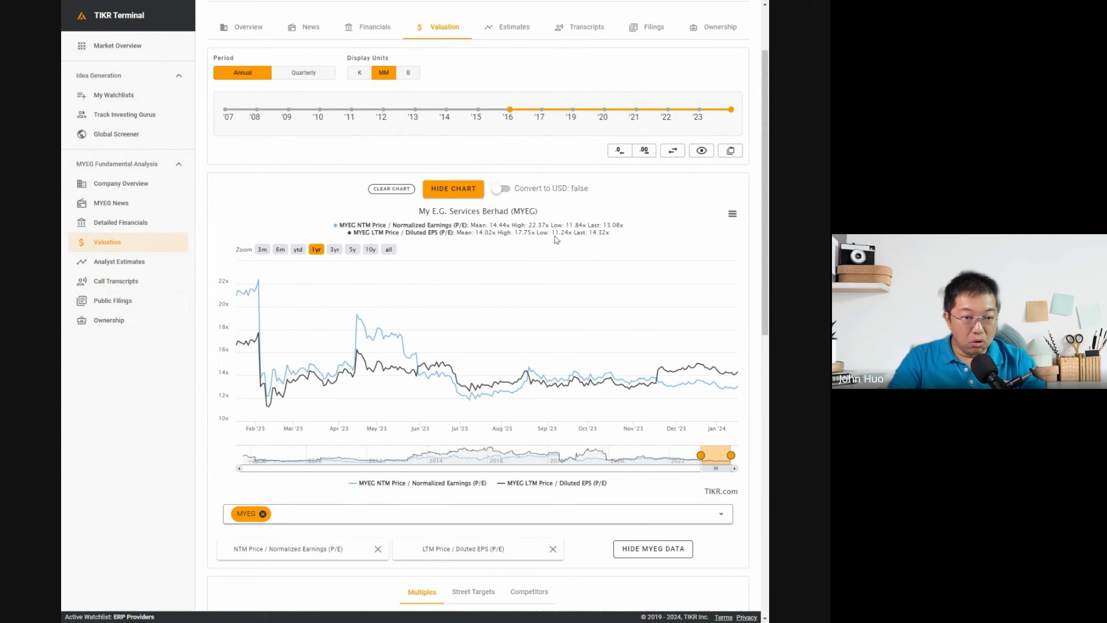
pyautogui.moveTo(569, 238)
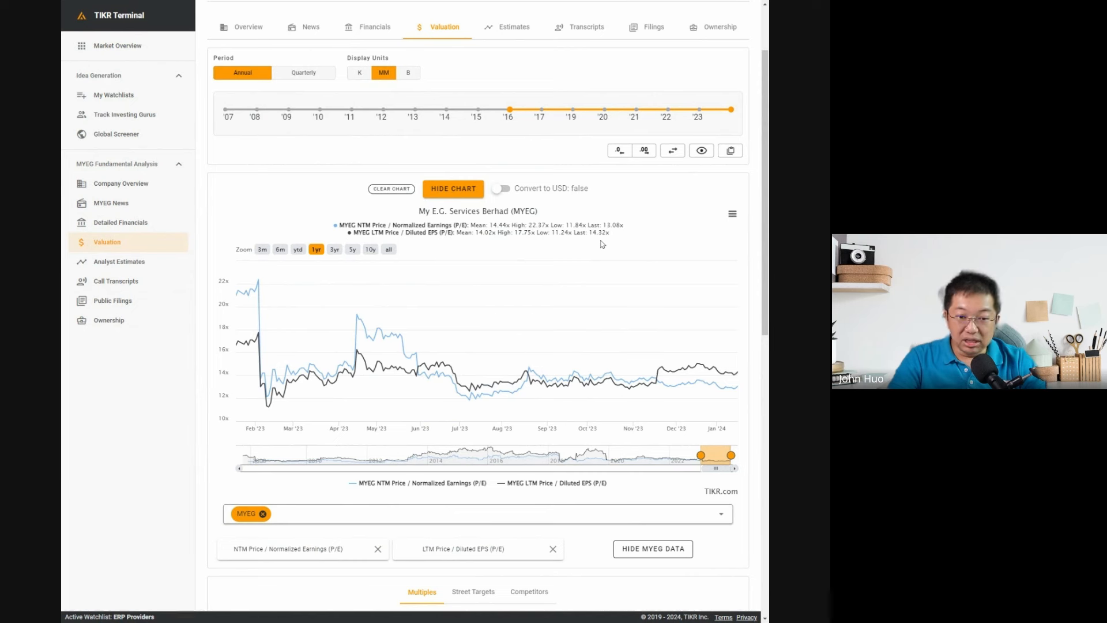
pyautogui.moveTo(737, 373)
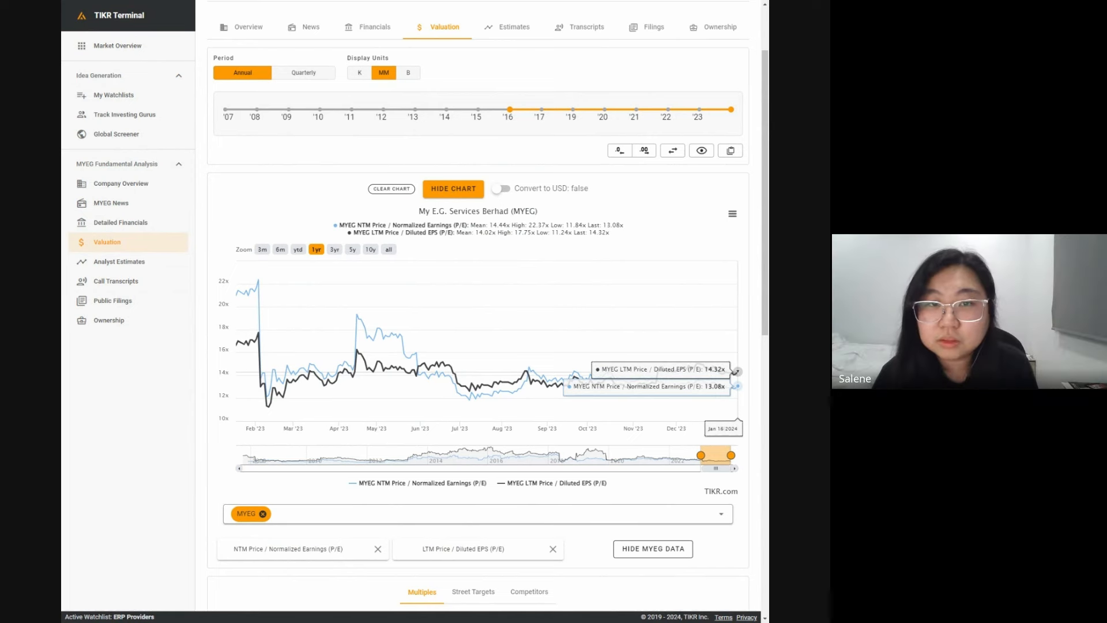
pyautogui.moveTo(576, 276)
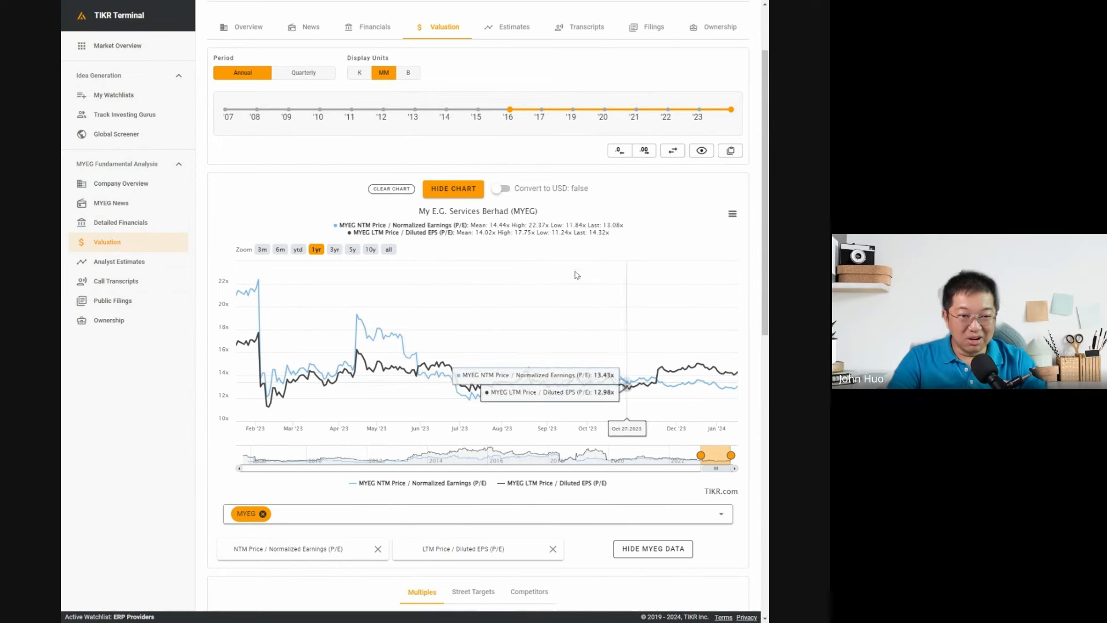
pyautogui.moveTo(485, 240)
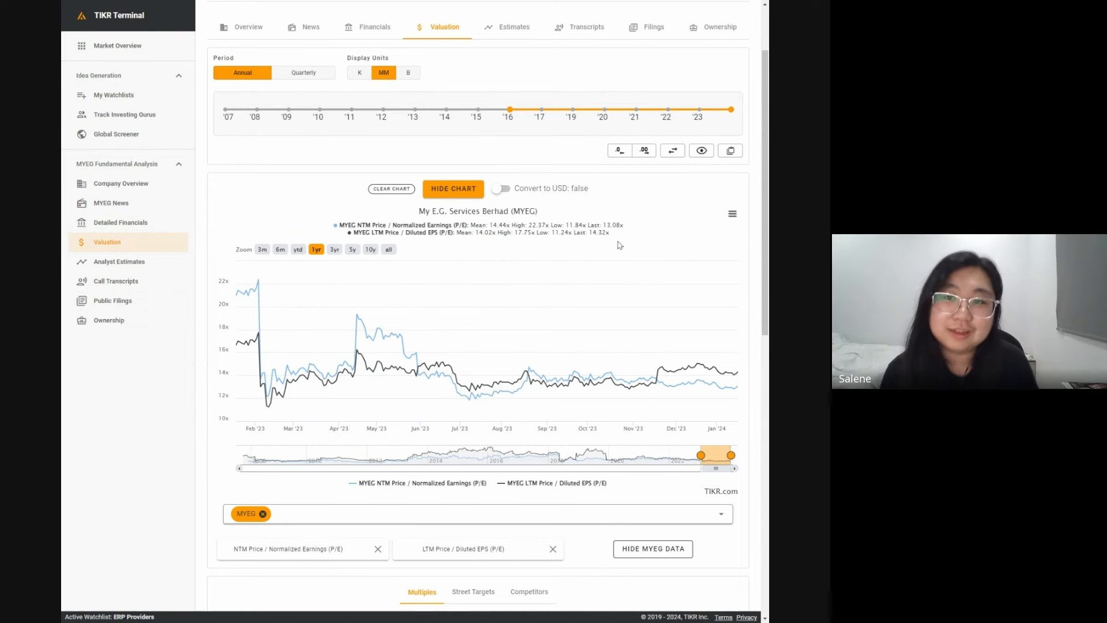
pyautogui.scroll(-3)
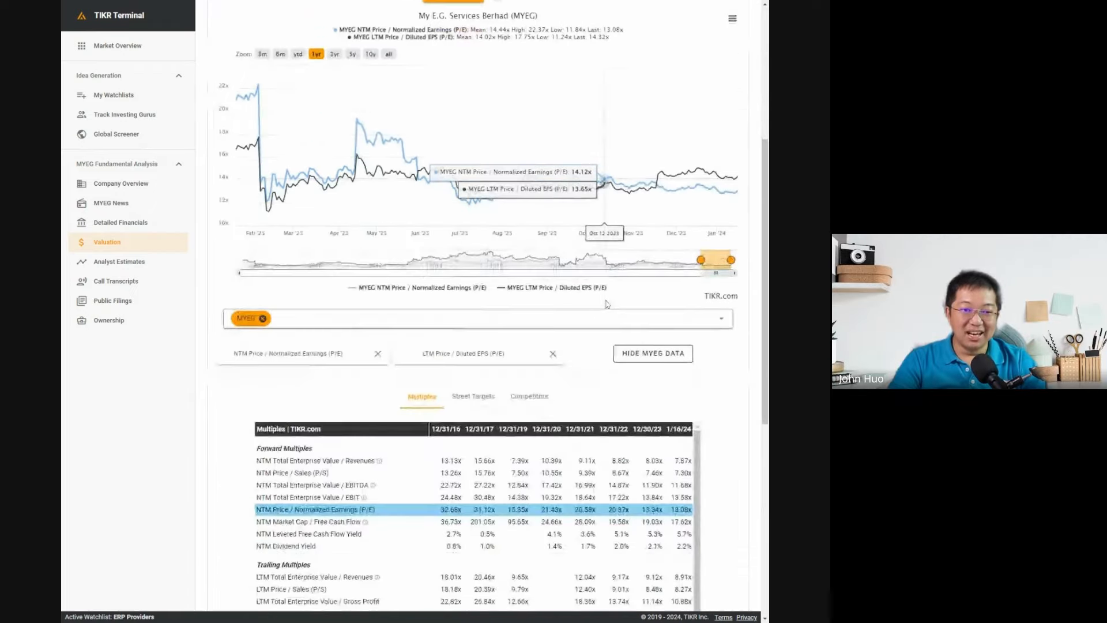
pyautogui.scroll(-3)
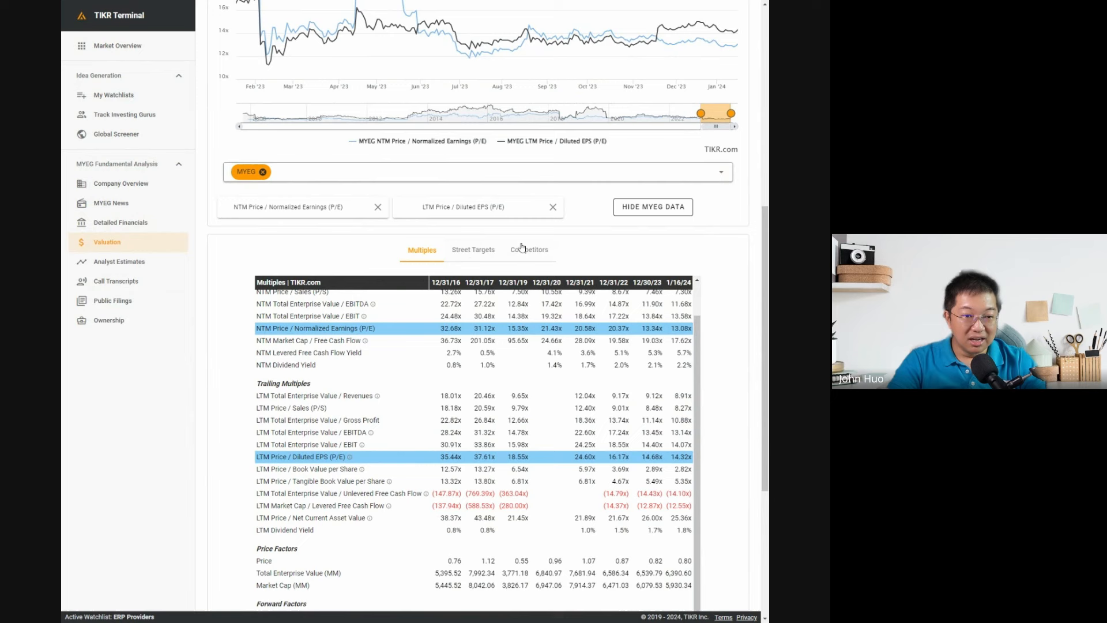
# Show MYEG's competitor comparison against Scicom in professional services
pyautogui.click(529, 249)
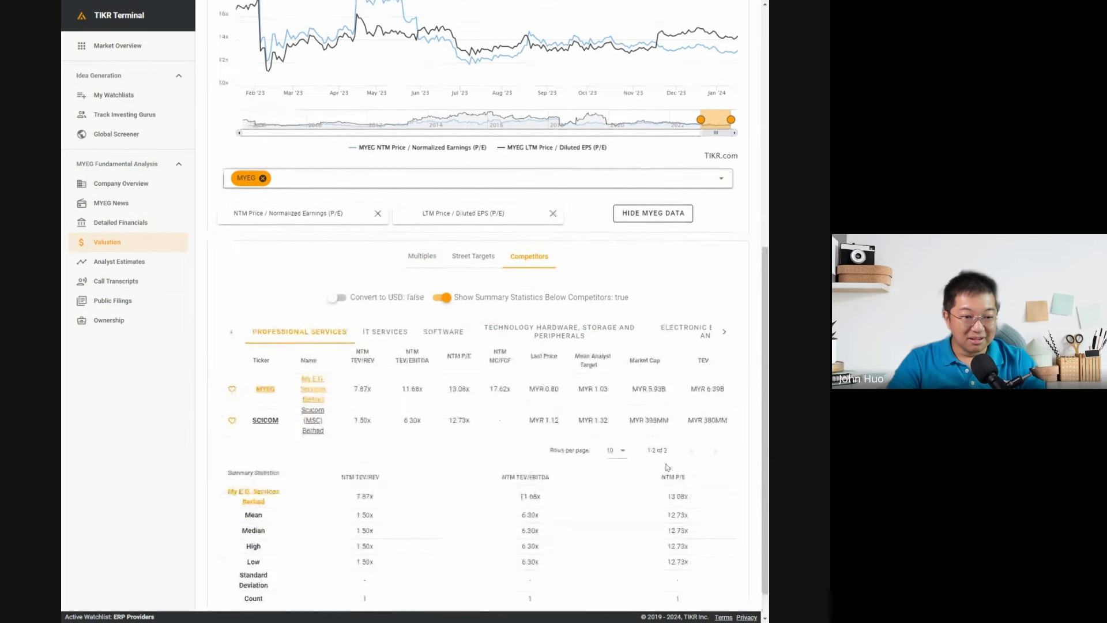
pyautogui.scroll(-3)
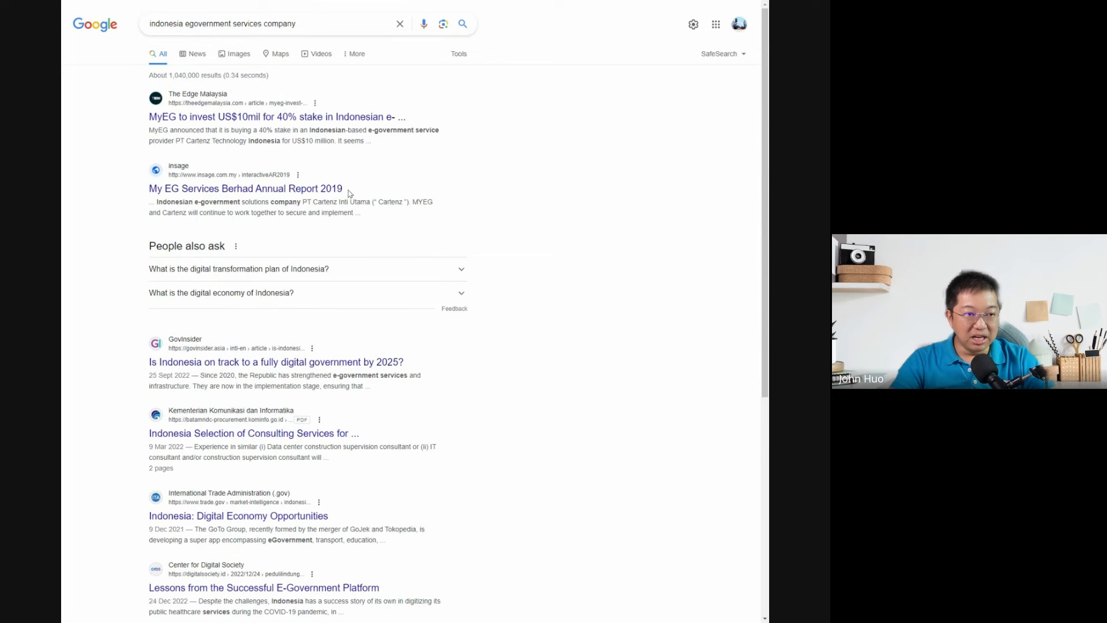
# Scroll the Google results for Indonesian e-government services companies toward the ANTARA News article
pyautogui.scroll(-3)
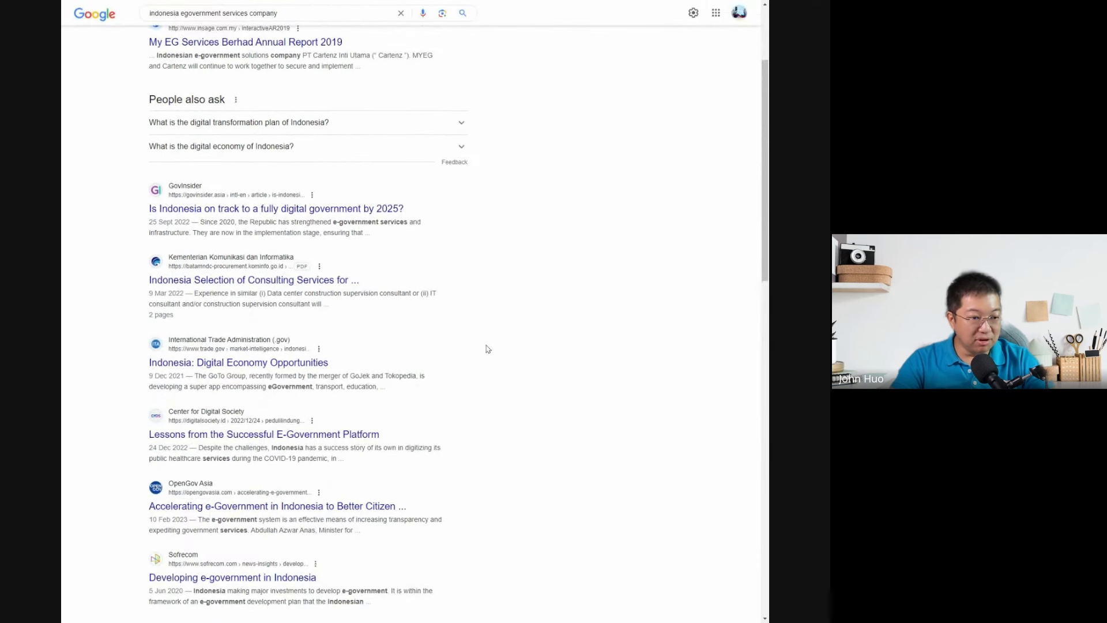
pyautogui.scroll(-3)
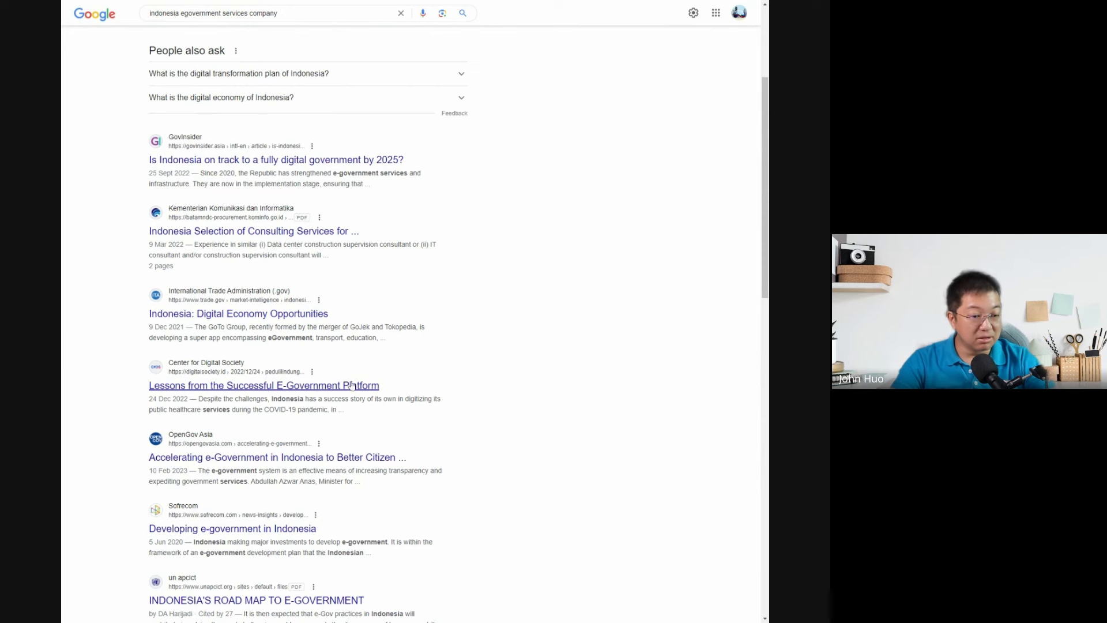
pyautogui.scroll(-3)
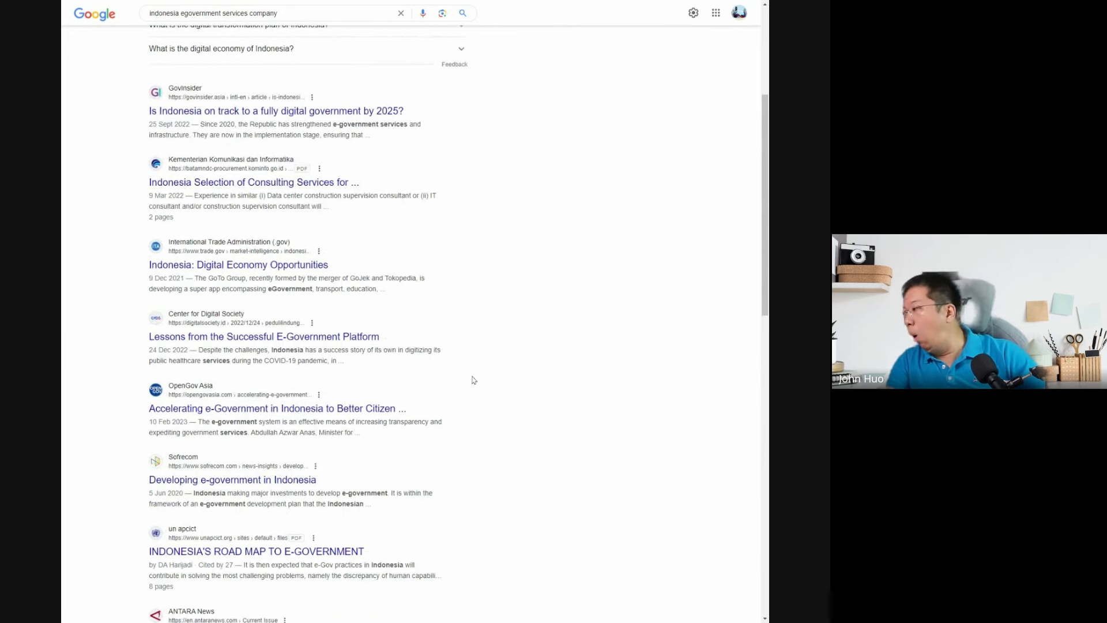
pyautogui.scroll(-3)
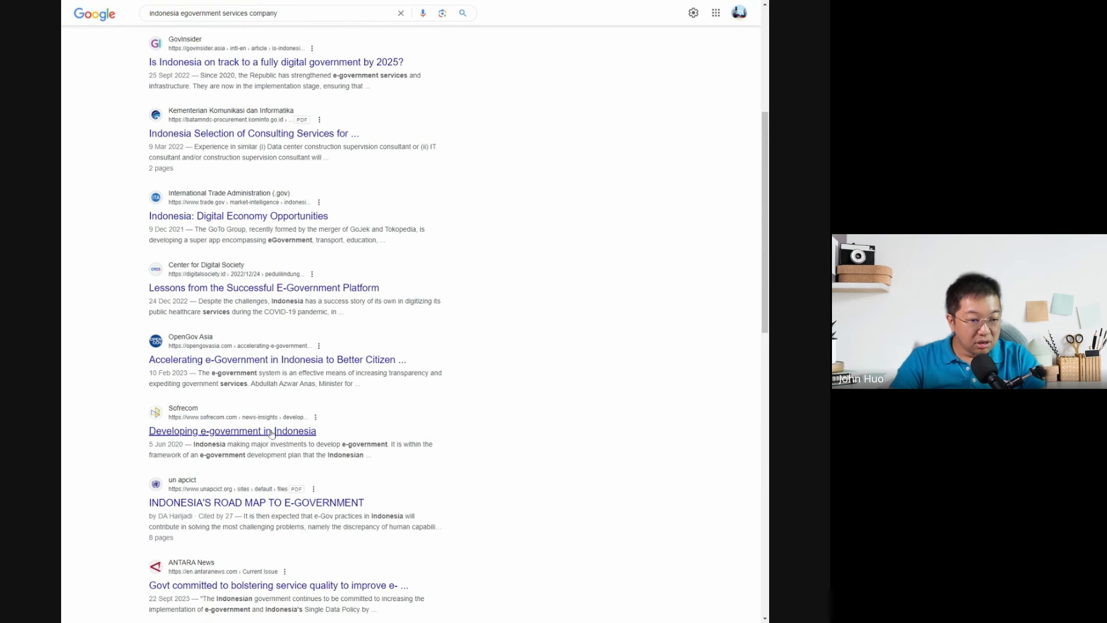
pyautogui.scroll(-3)
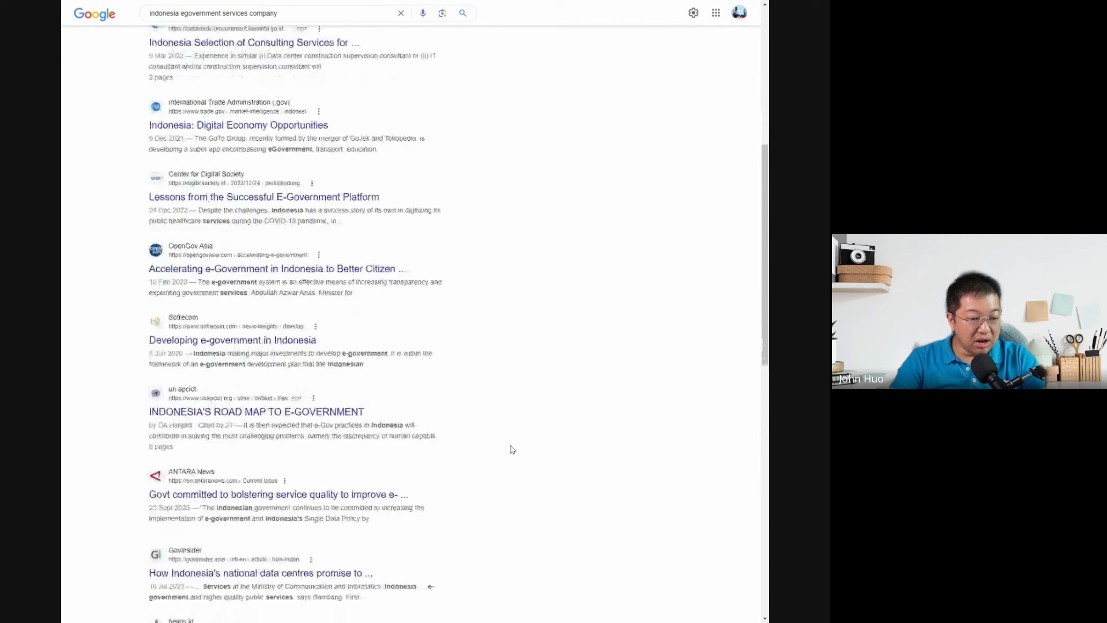
pyautogui.scroll(-3)
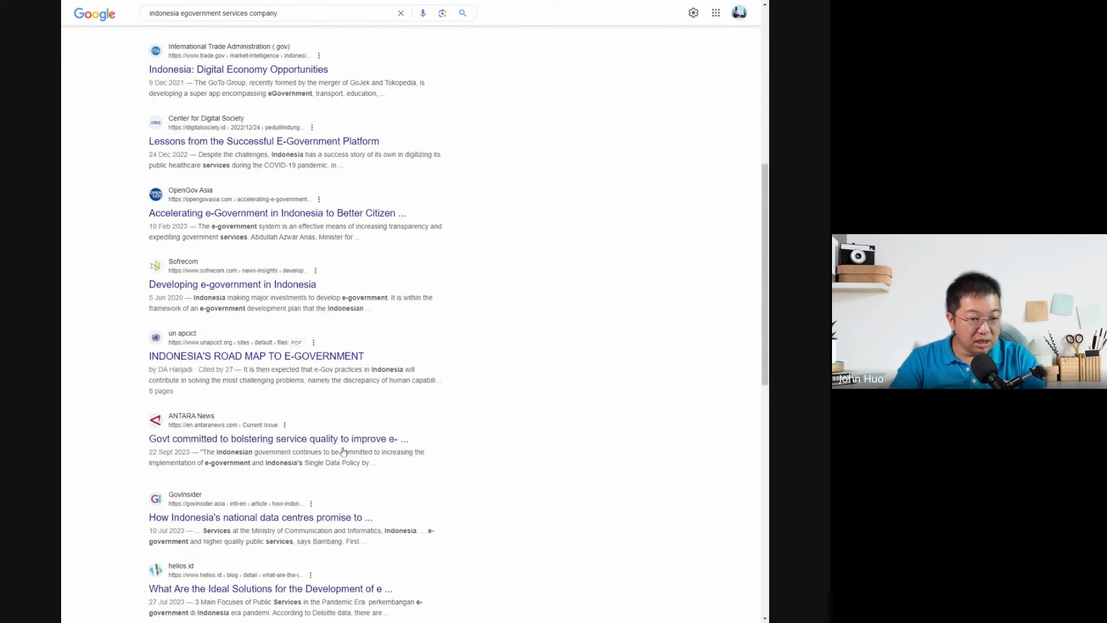
pyautogui.moveTo(462, 5)
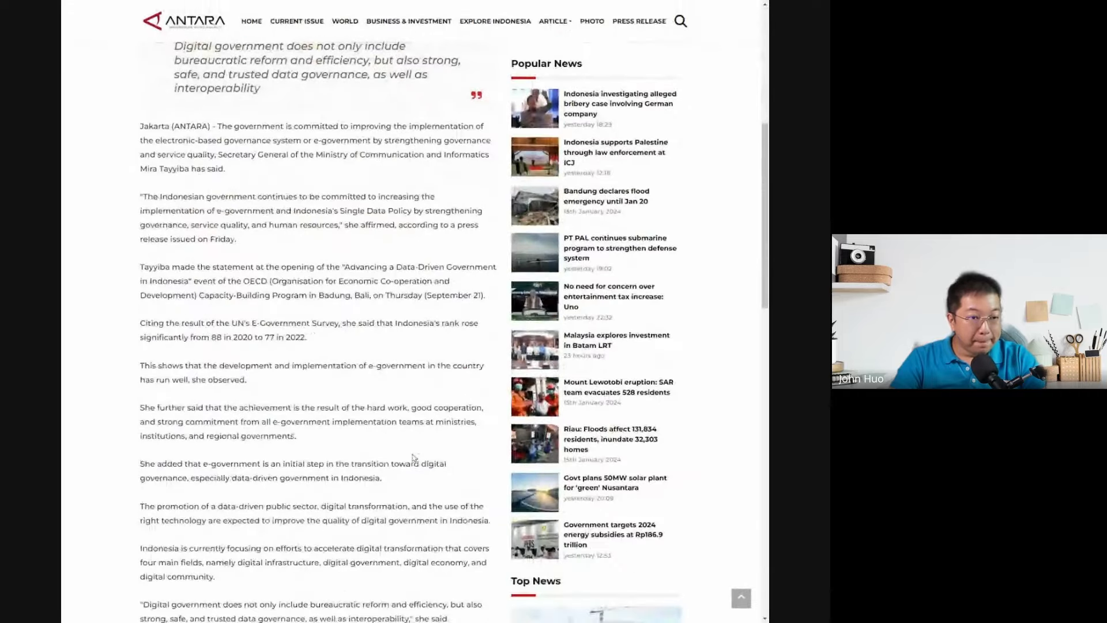
pyautogui.scroll(-3)
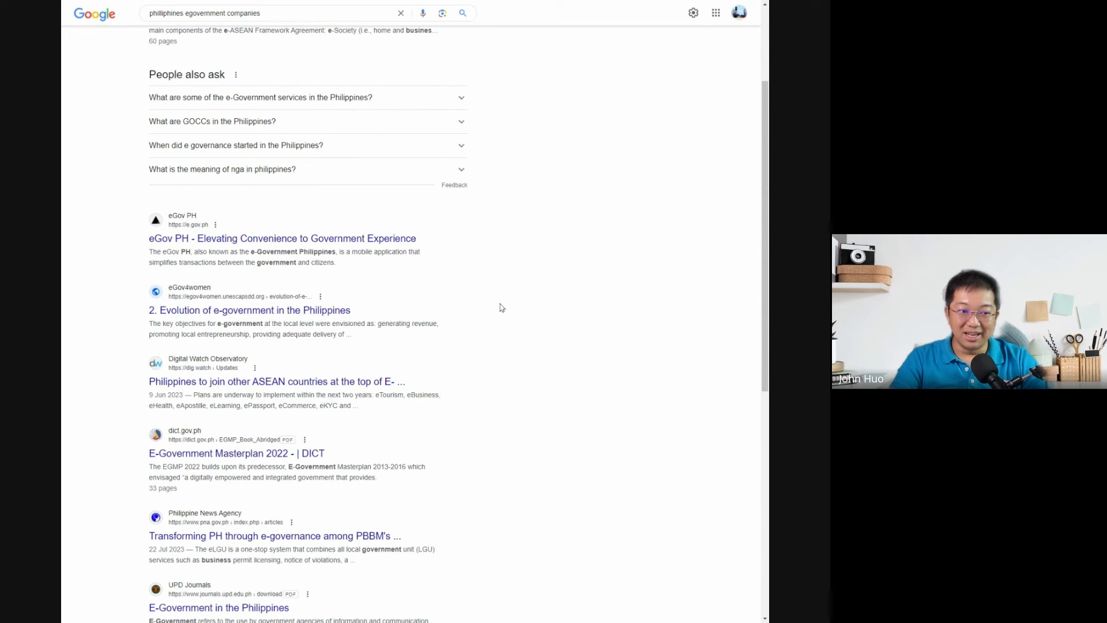
pyautogui.moveTo(563, 287)
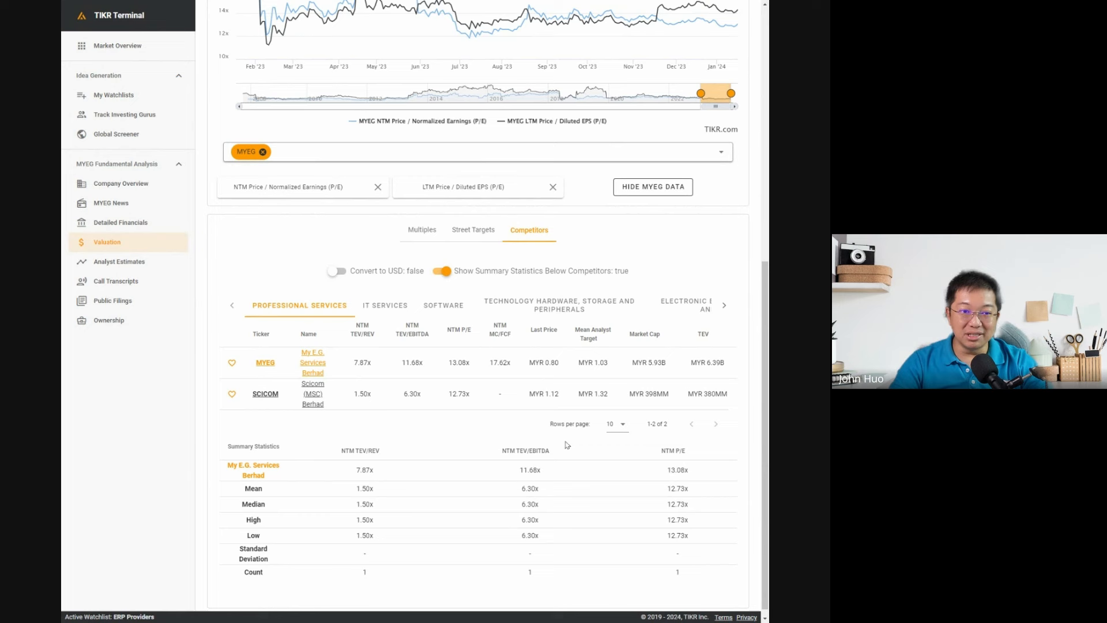
# Sort the competitor summary statistics by NTM TEV/EBITDA, MYEG 11.68x versus Scicom 6.30x
pyautogui.click(529, 449)
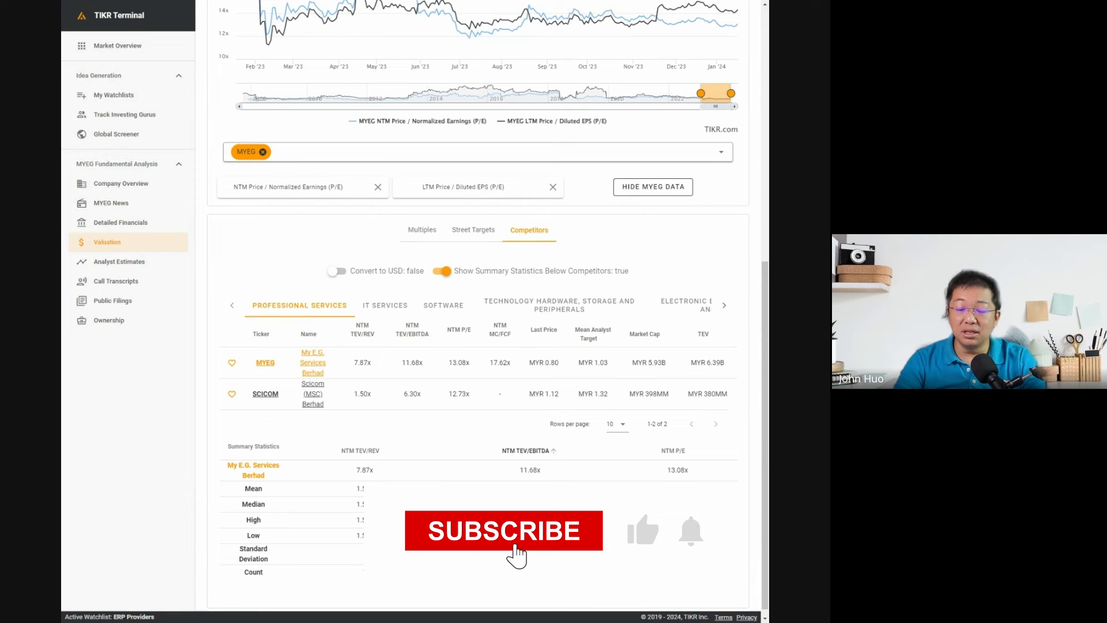
pyautogui.click(504, 531)
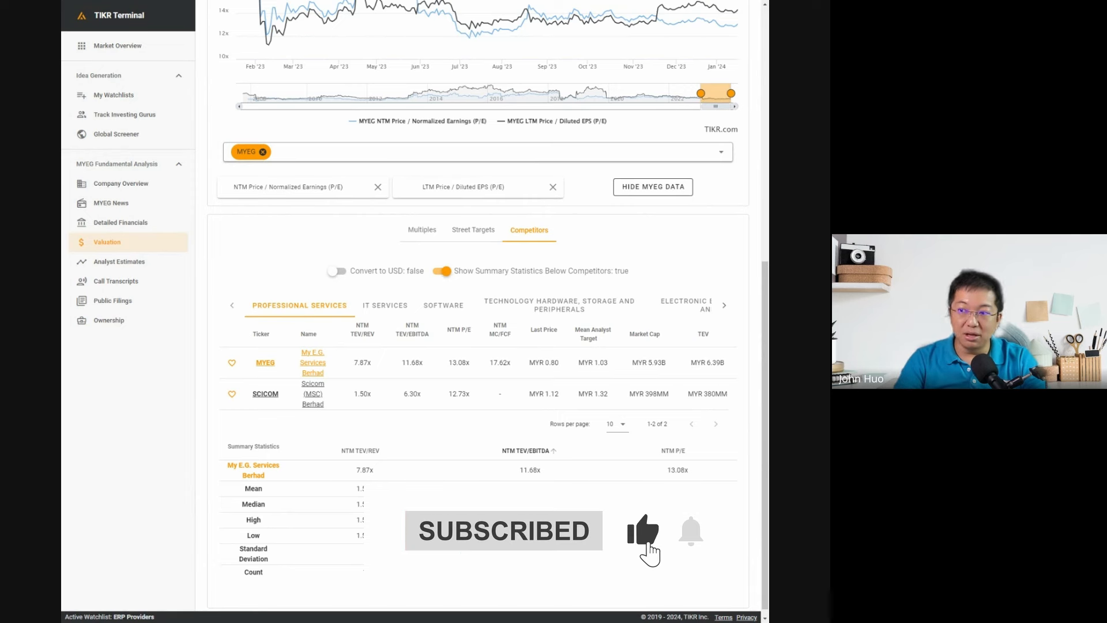